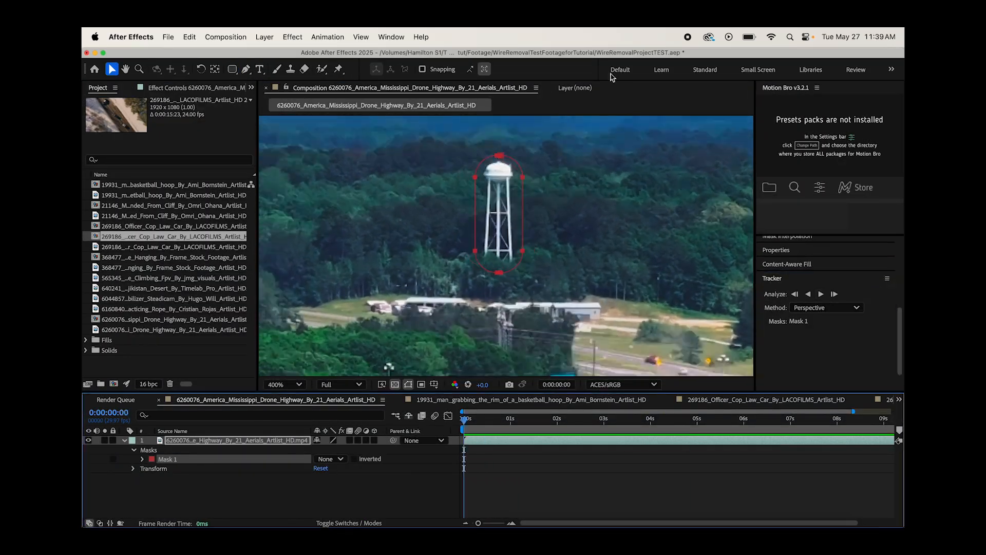
- Preview the drone highway clip to its end, then return to frame 0
click(825, 307)
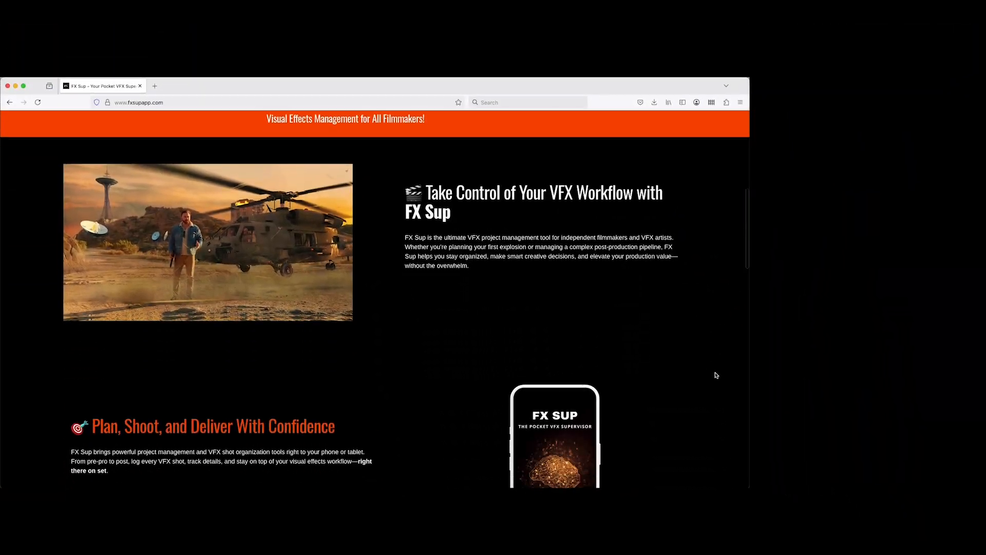
scroll(down, 3)
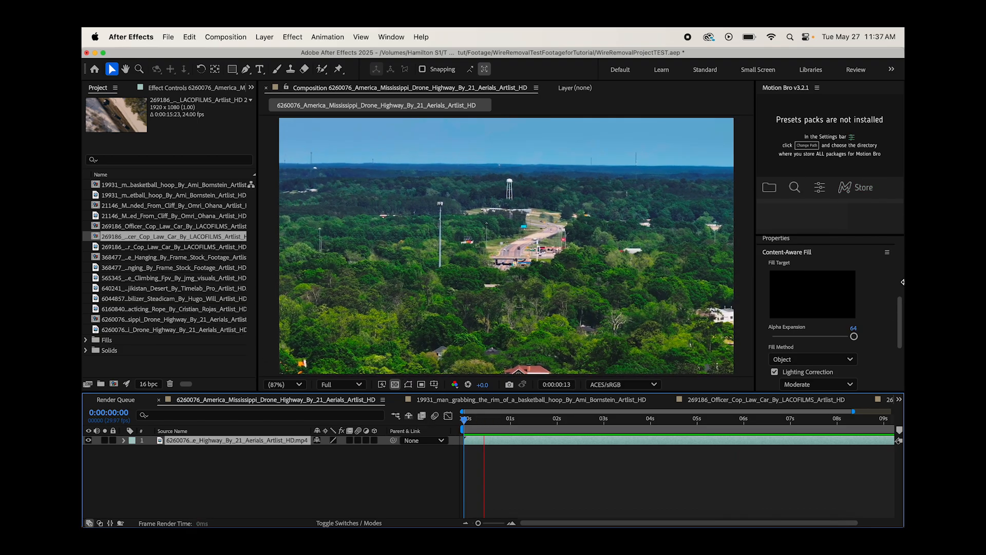
click(585, 418)
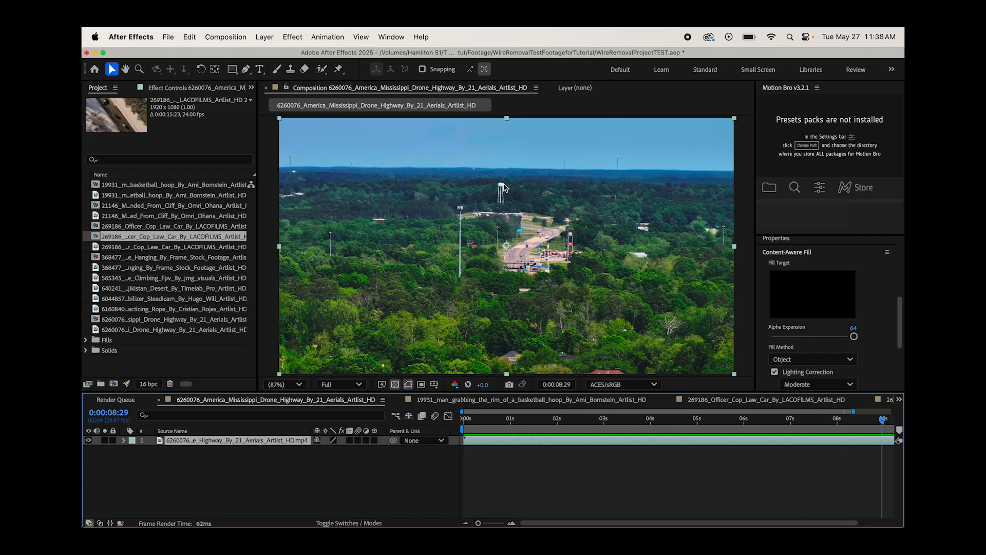
mouse_move(510, 218)
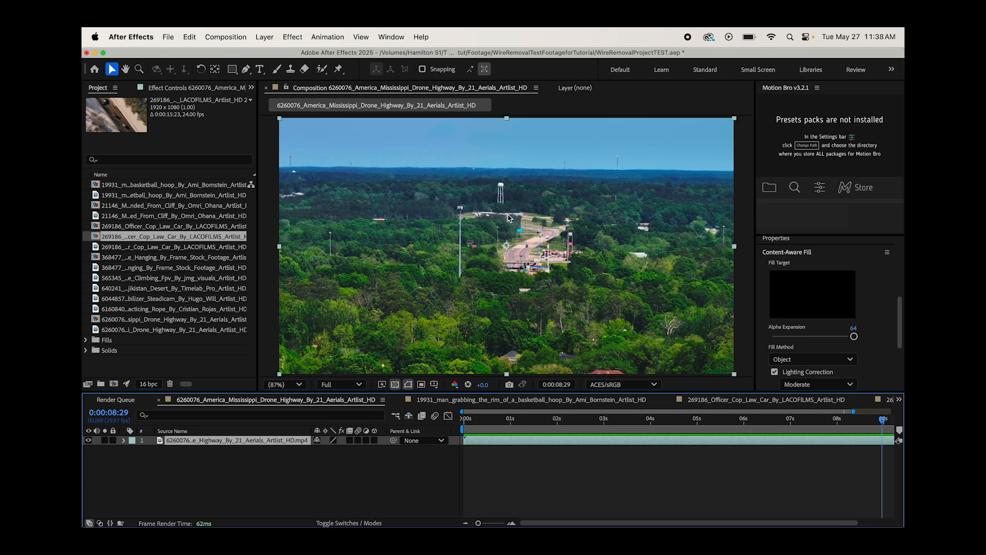
click(463, 418)
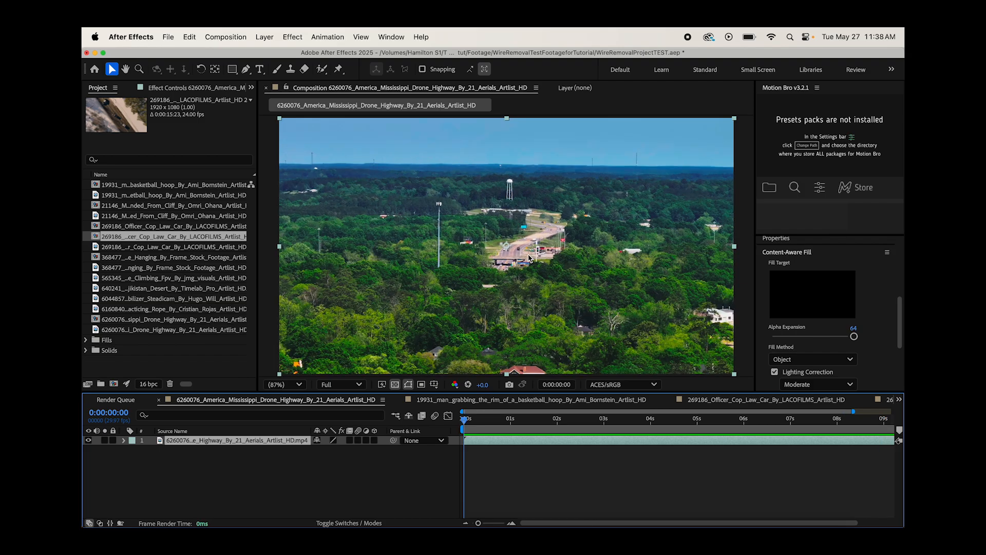
mouse_move(394, 226)
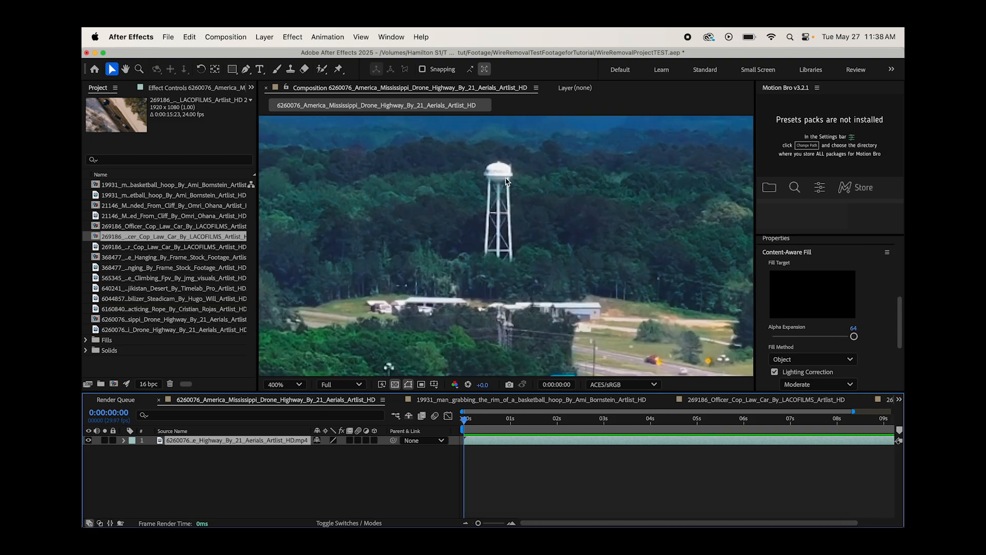
mouse_move(475, 439)
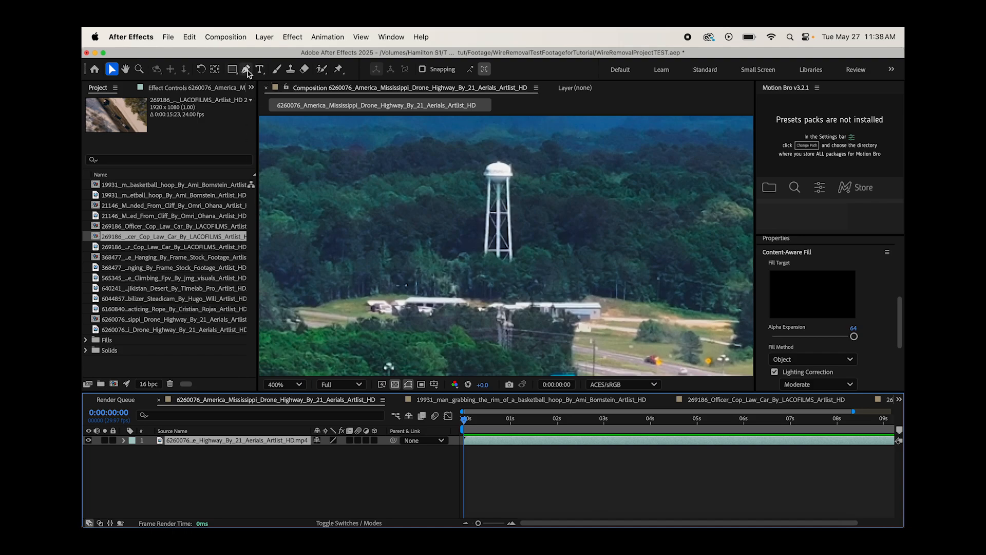
- Select a mask shape tool to draw the oval Mask 1 around the water tower
click(232, 69)
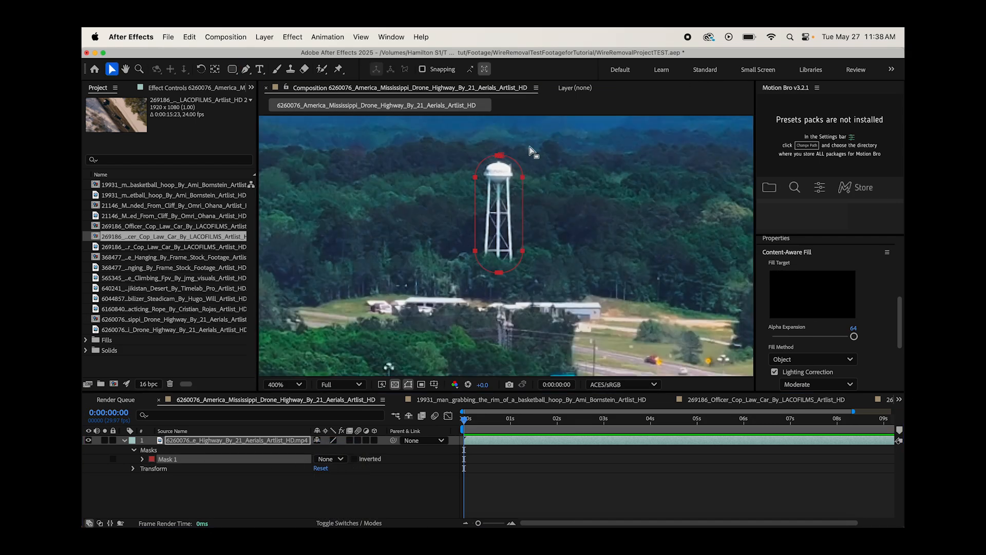
mouse_move(495, 236)
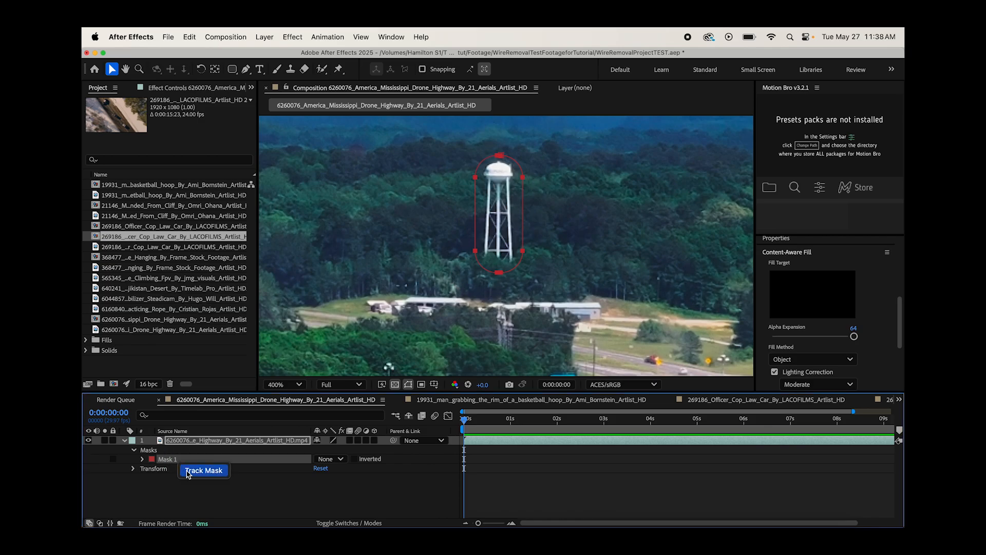
- Start Track Mask on Mask 1 with the Tracker Method set to Position
click(204, 469)
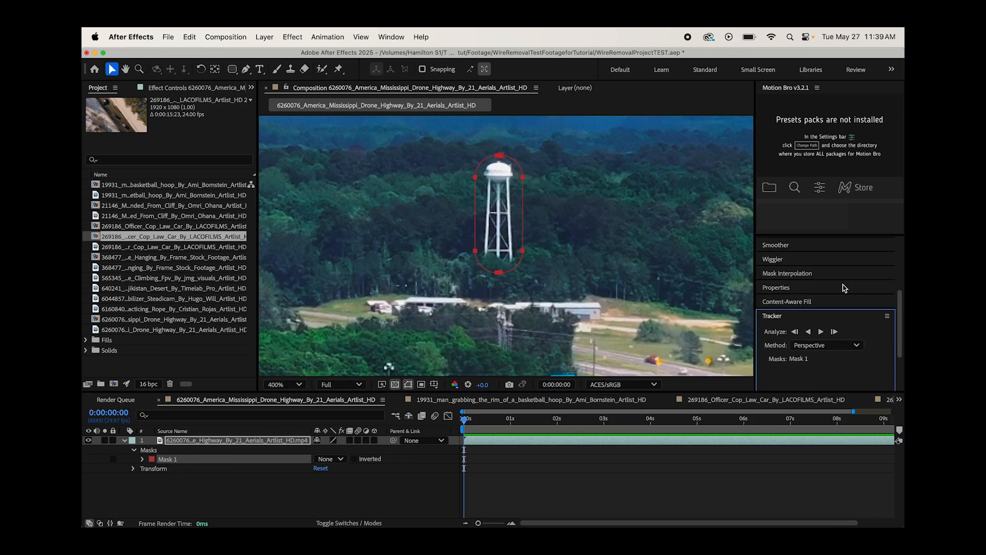
click(825, 307)
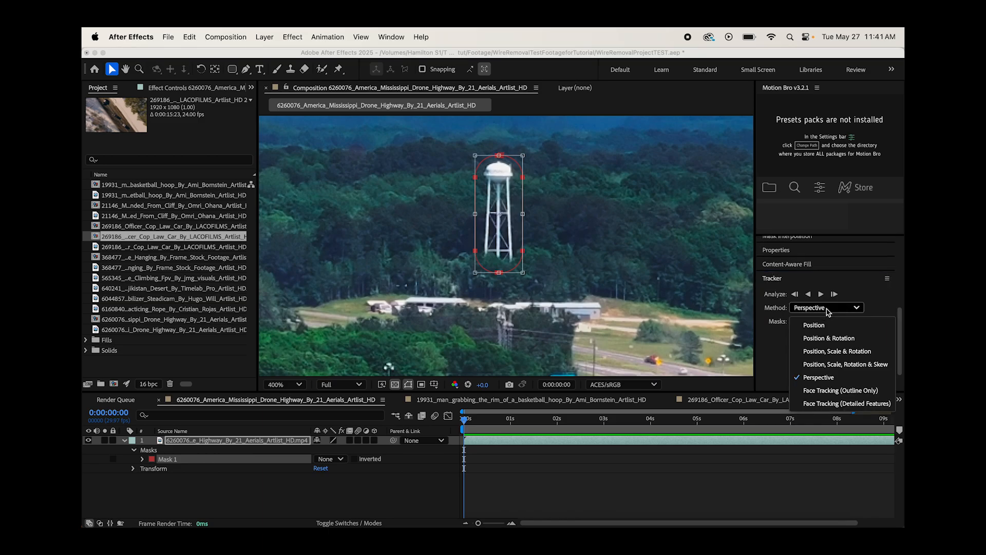
click(814, 325)
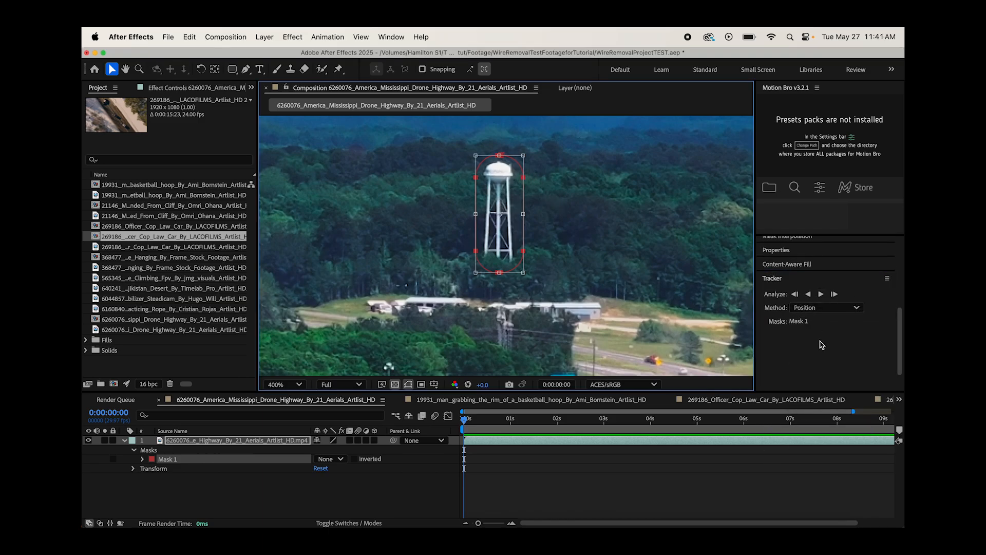
- Track the water tower mask forward through the whole drone clip
click(821, 294)
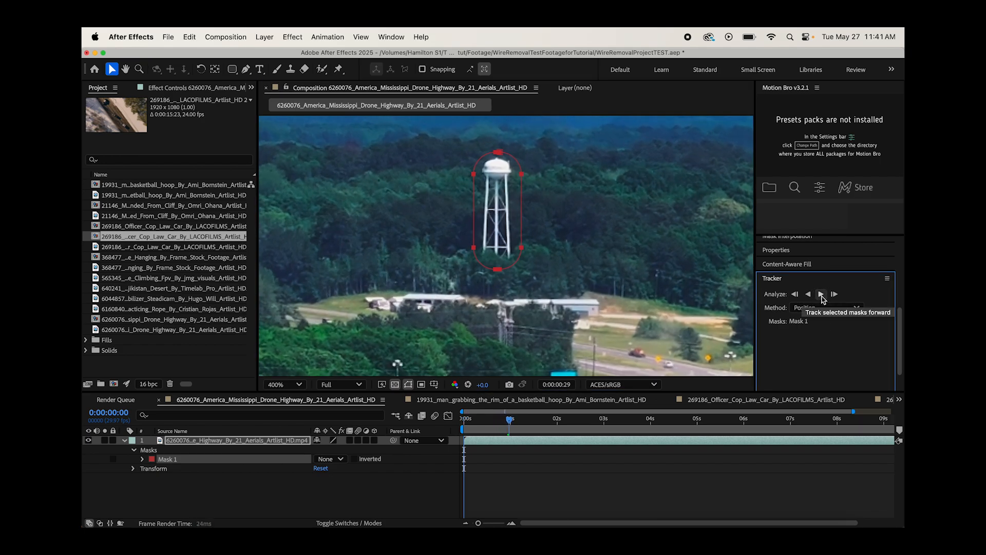
click(822, 294)
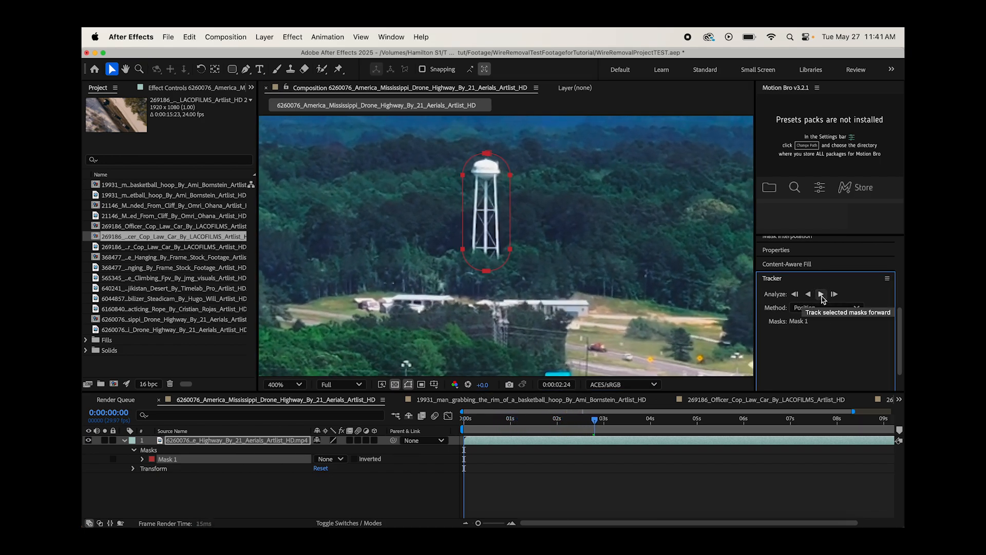
click(820, 294)
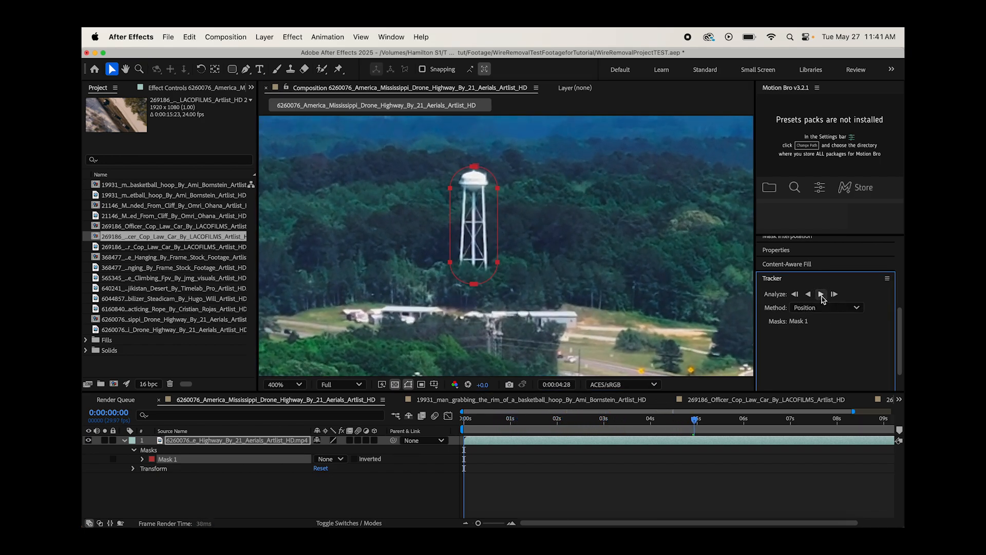
click(820, 293)
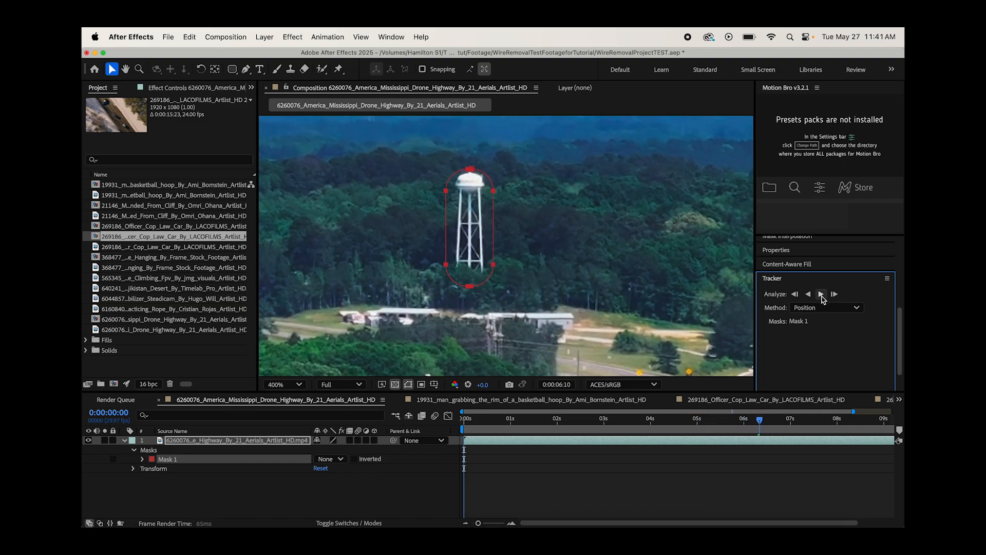
click(821, 294)
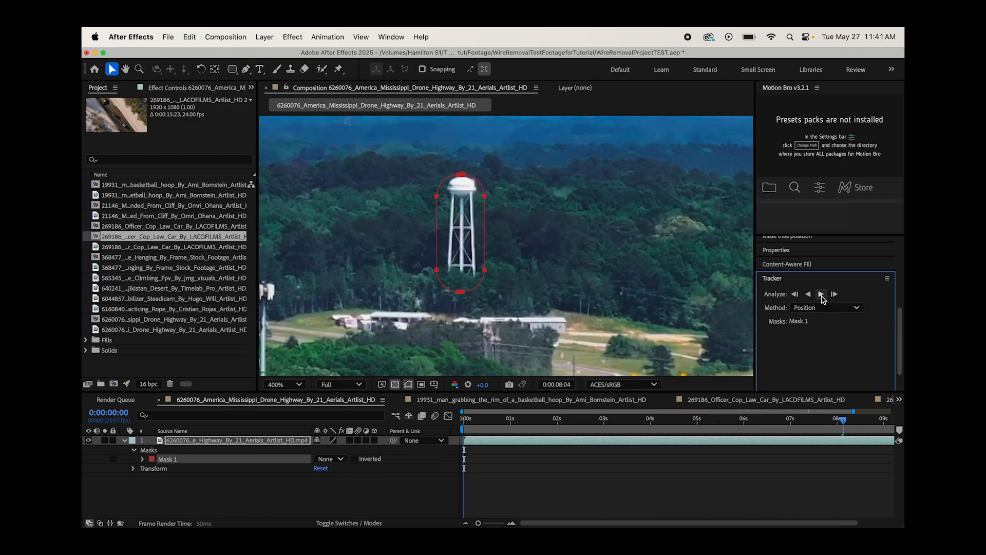
click(821, 294)
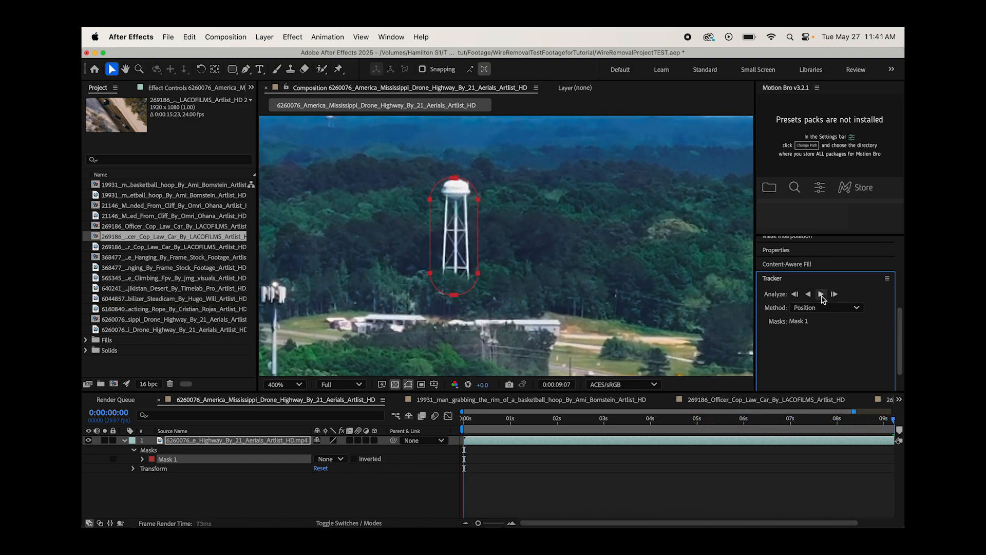
click(821, 293)
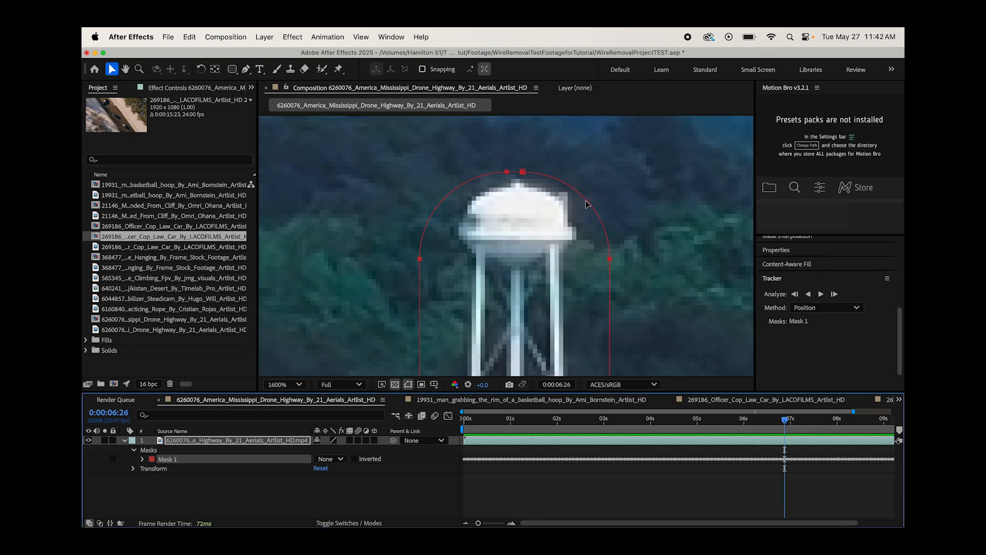
mouse_move(522, 176)
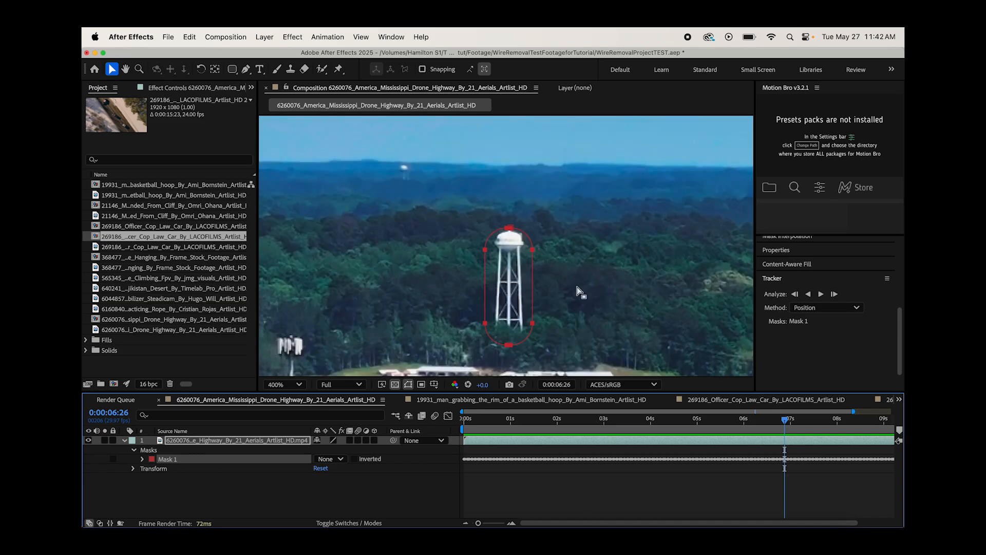
mouse_move(499, 275)
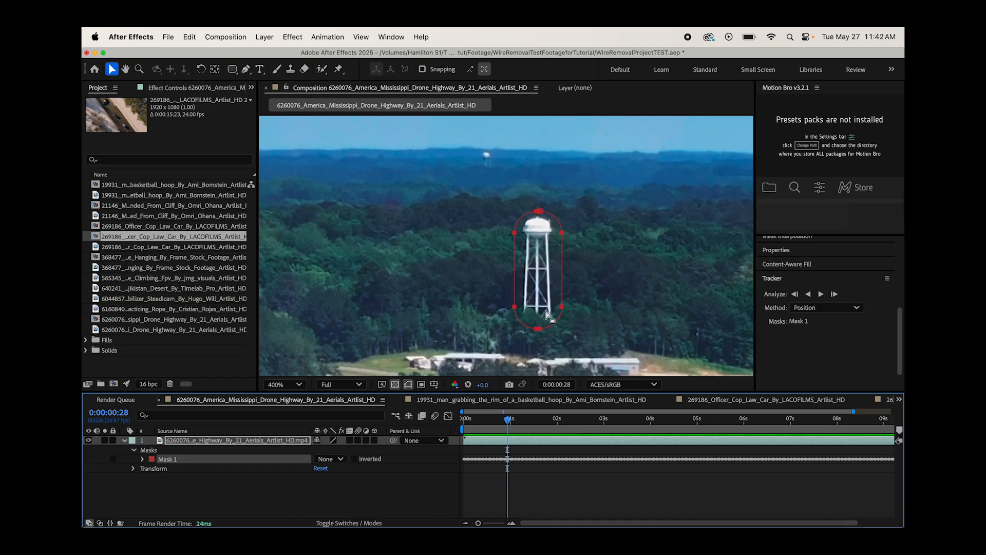
mouse_move(494, 212)
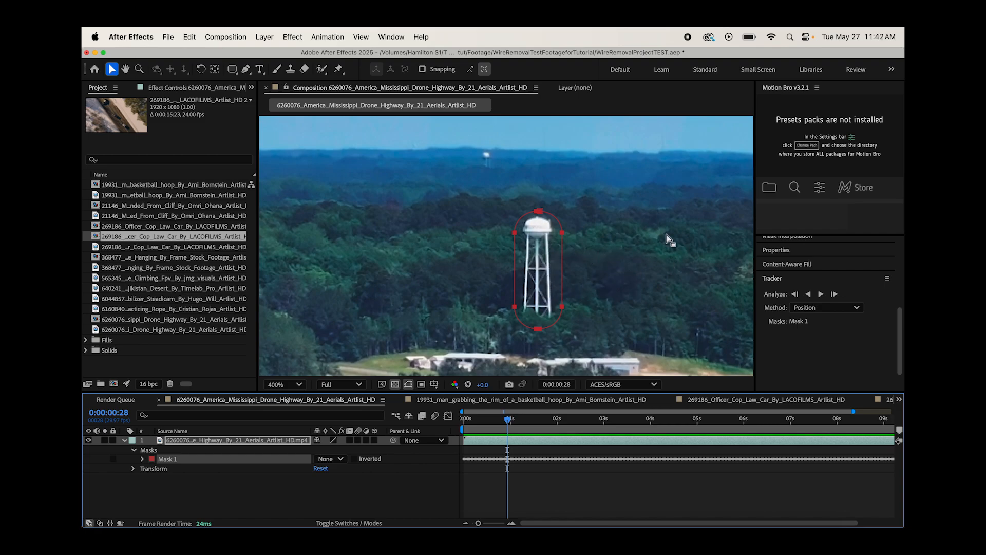
mouse_move(610, 242)
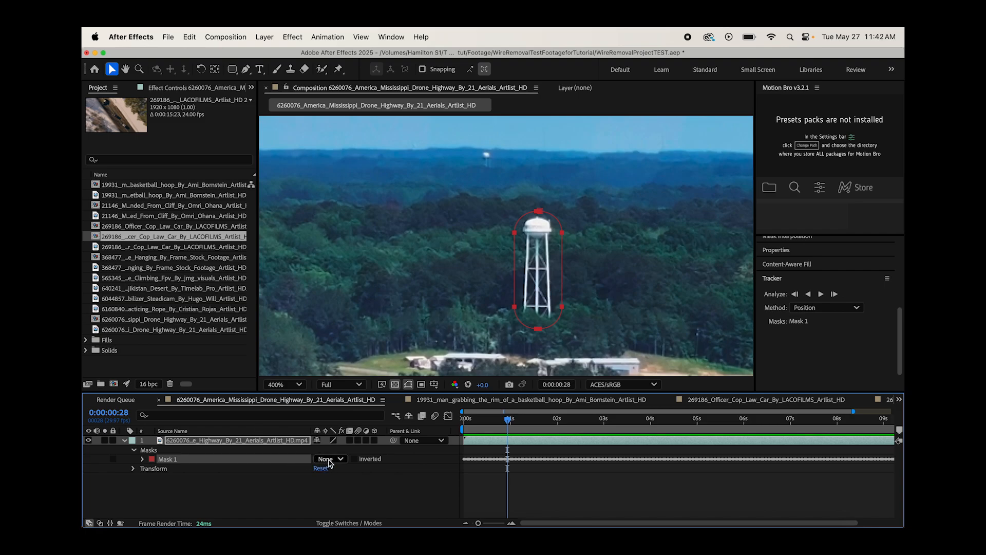
- Set Mask 1 to Subtract and reveal its feather and expansion properties
click(327, 458)
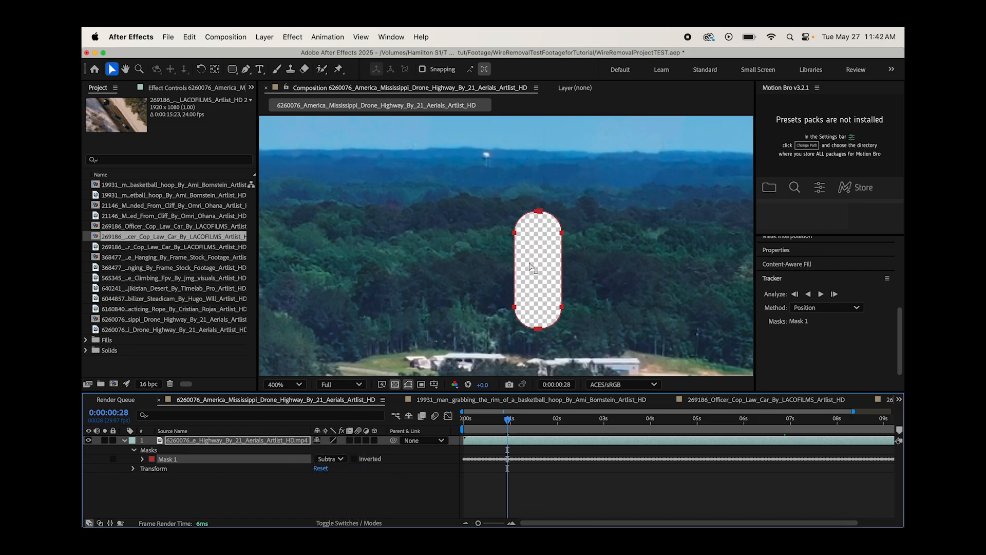
click(142, 458)
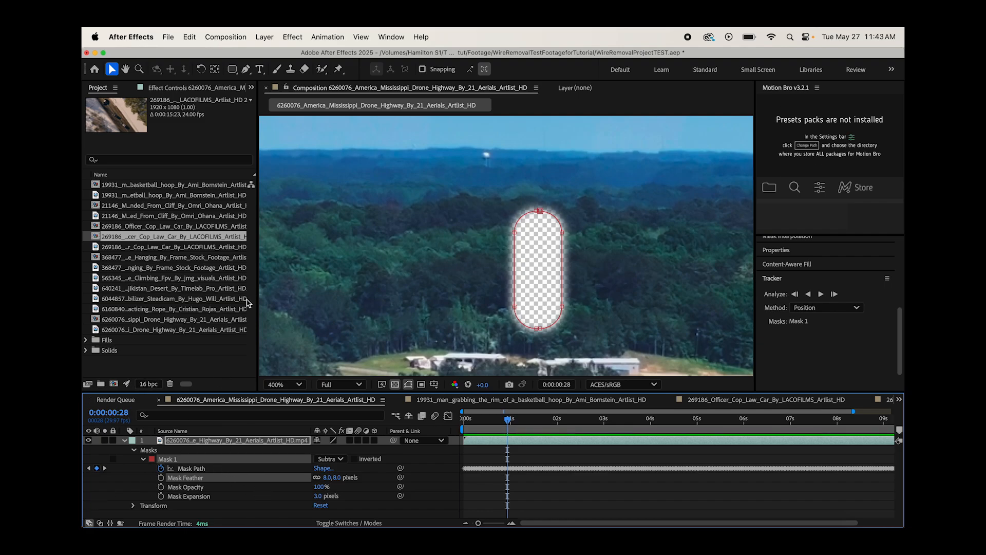
mouse_move(546, 264)
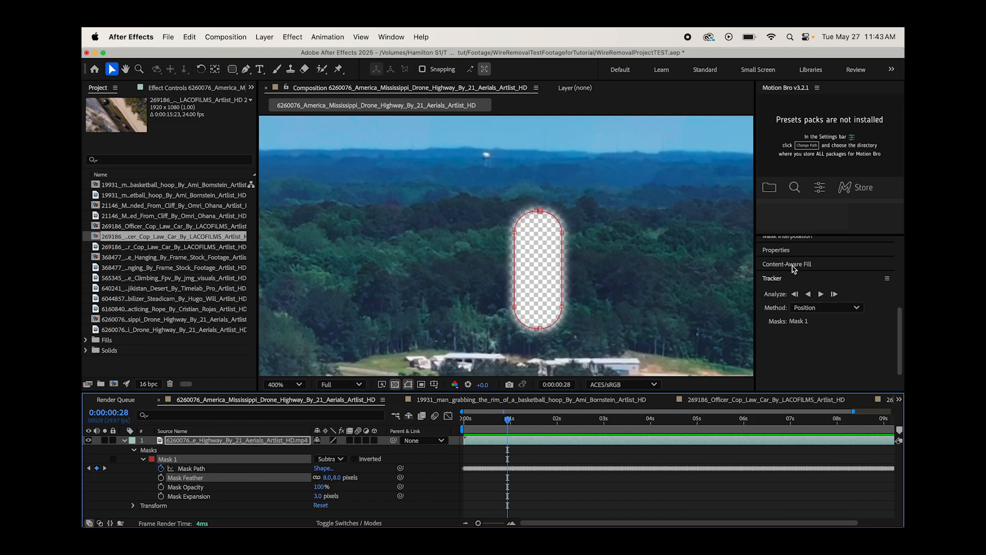
- In Content-Aware Fill, reduce Alpha Expansion to 0
click(787, 264)
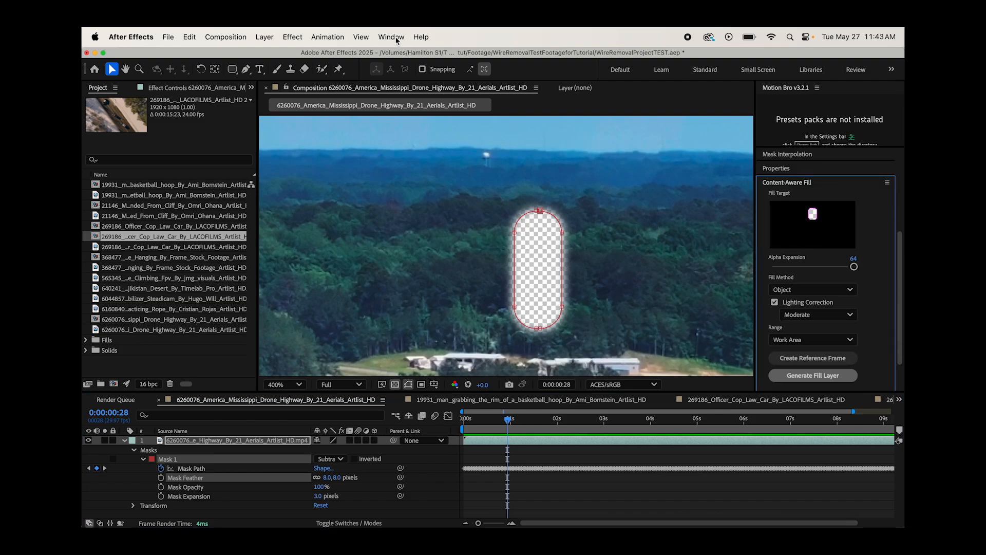
click(390, 37)
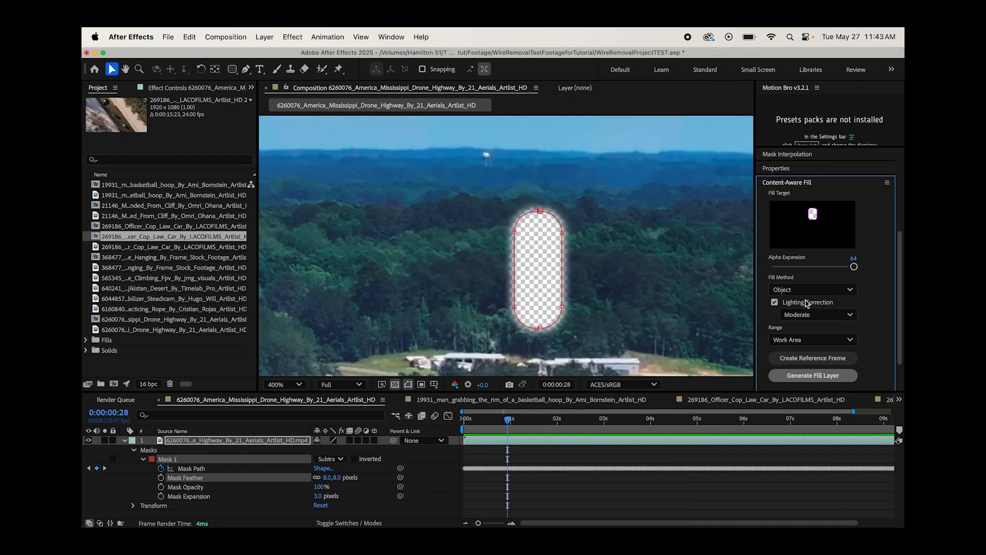
mouse_move(875, 270)
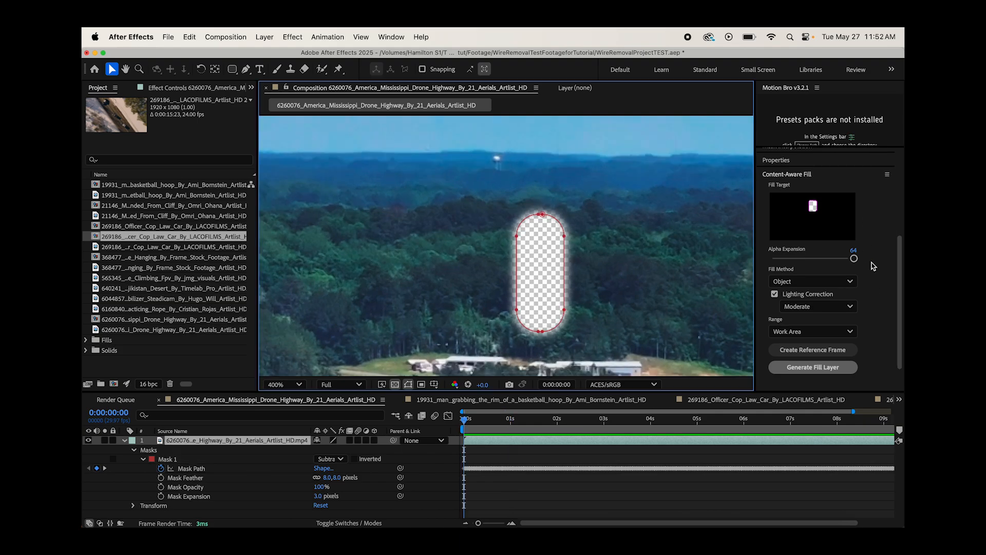
drag(854, 258, 773, 258)
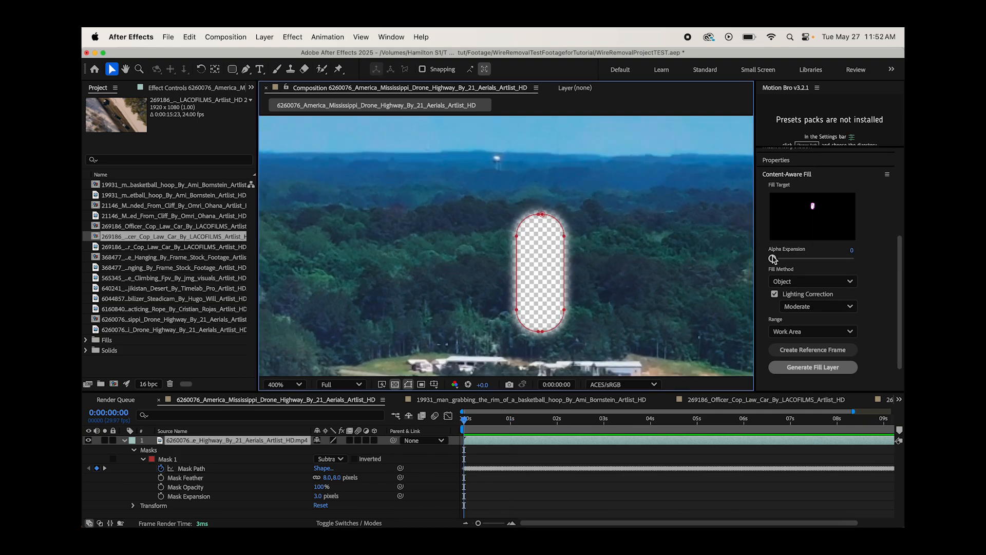
drag(775, 258, 854, 258)
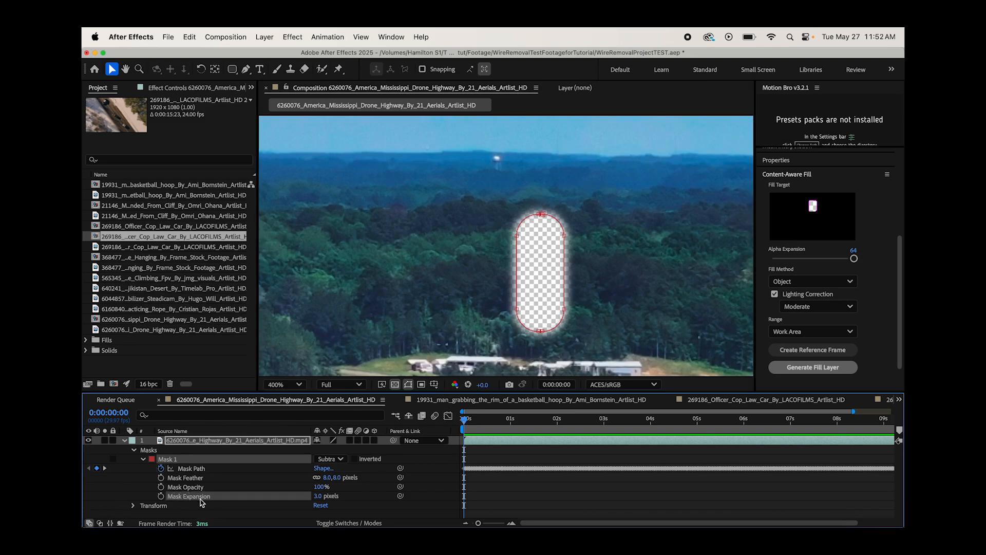
drag(853, 258, 772, 258)
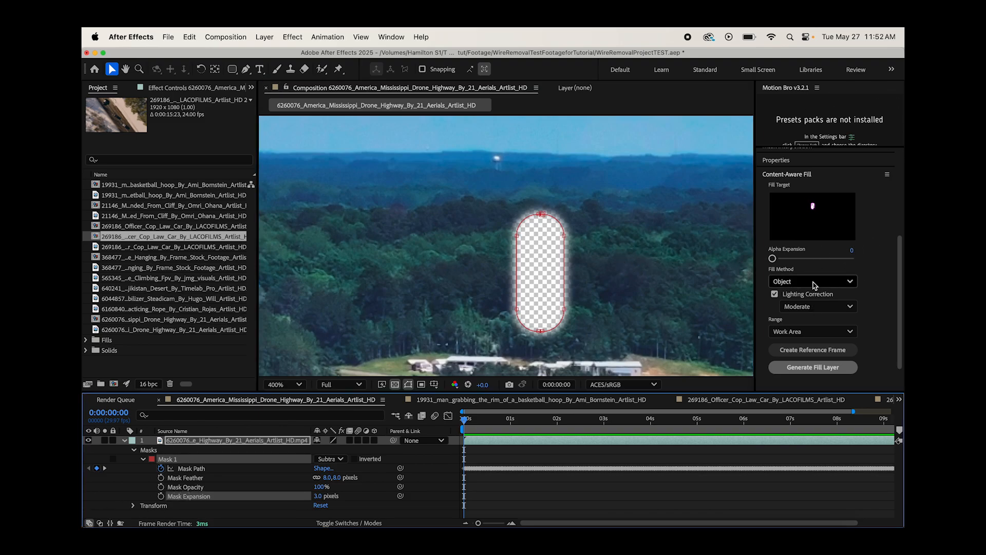
- Keep Object as the fill method and Moderate lighting correction
click(812, 281)
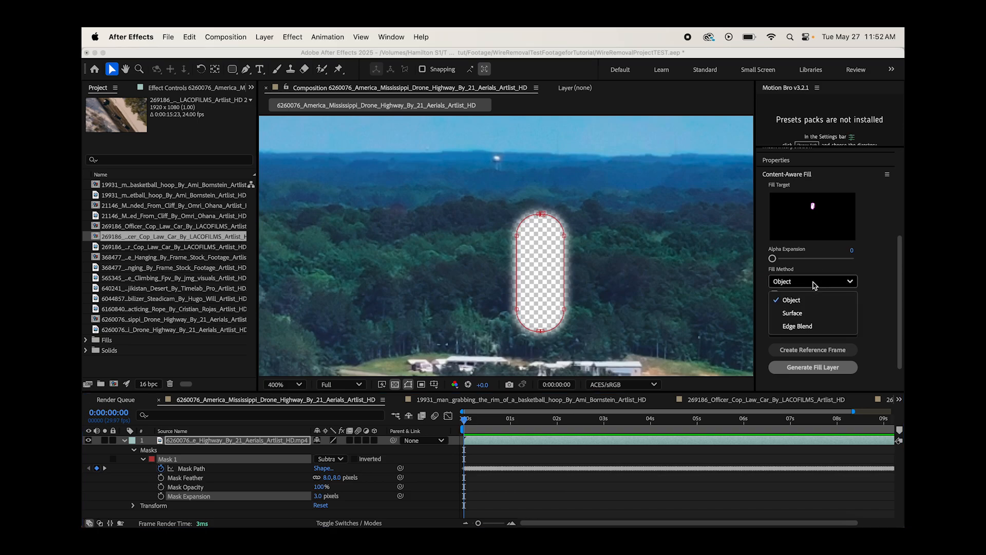
click(791, 299)
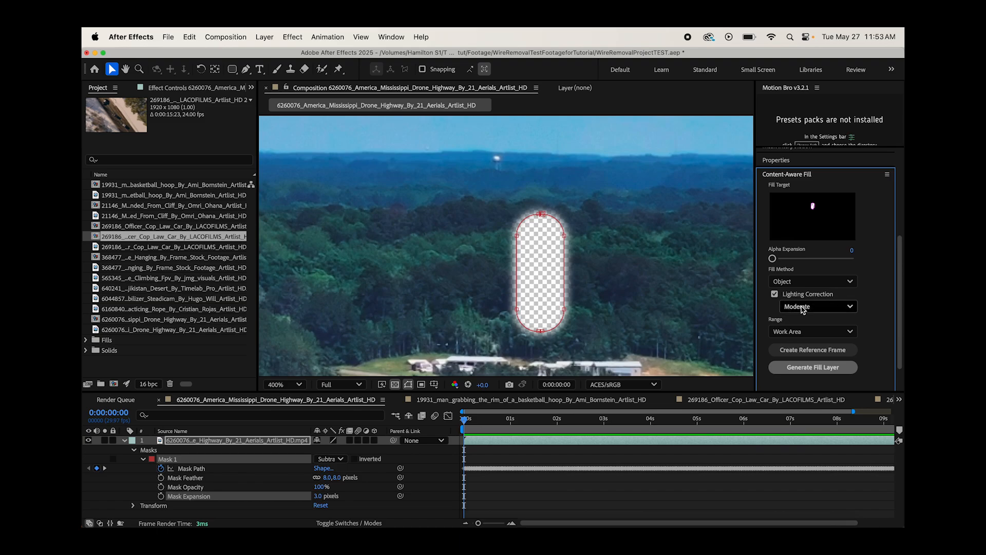
click(817, 306)
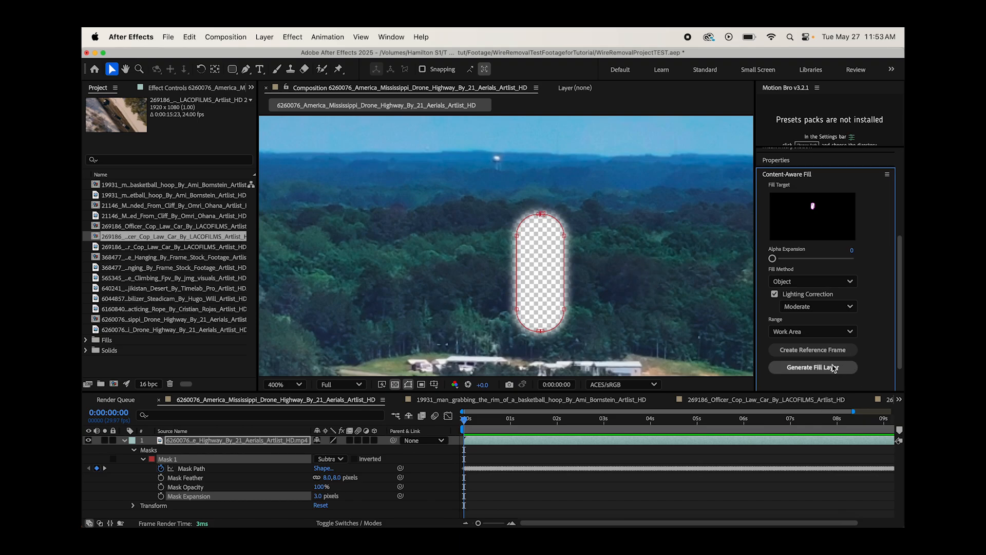
- Generate the fill layer that removes the water tower from the drone shot
click(811, 367)
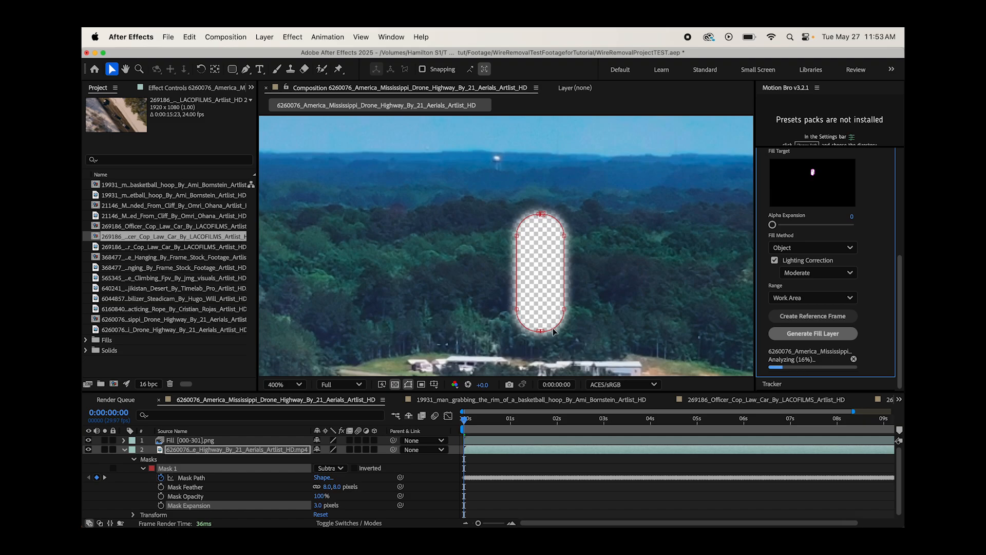
mouse_move(575, 332)
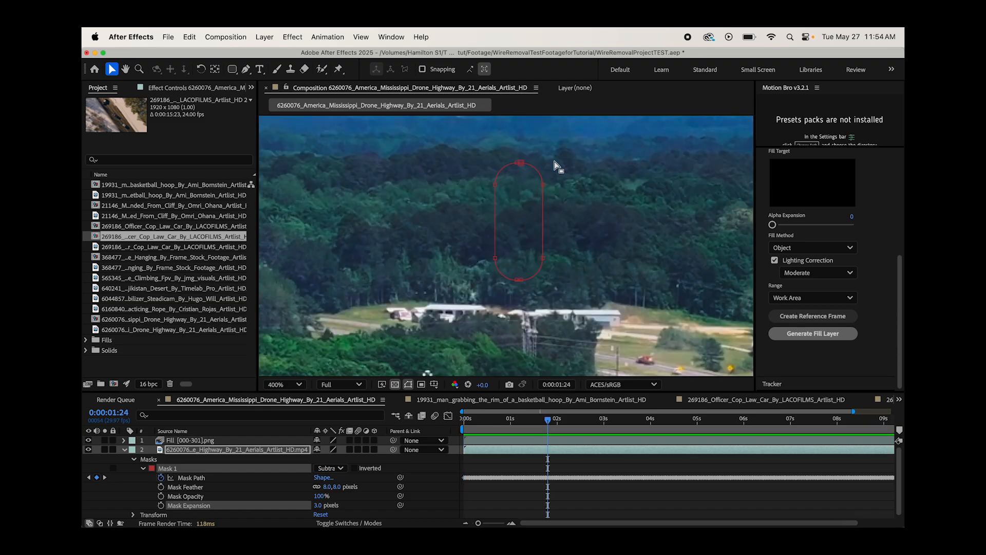
mouse_move(533, 208)
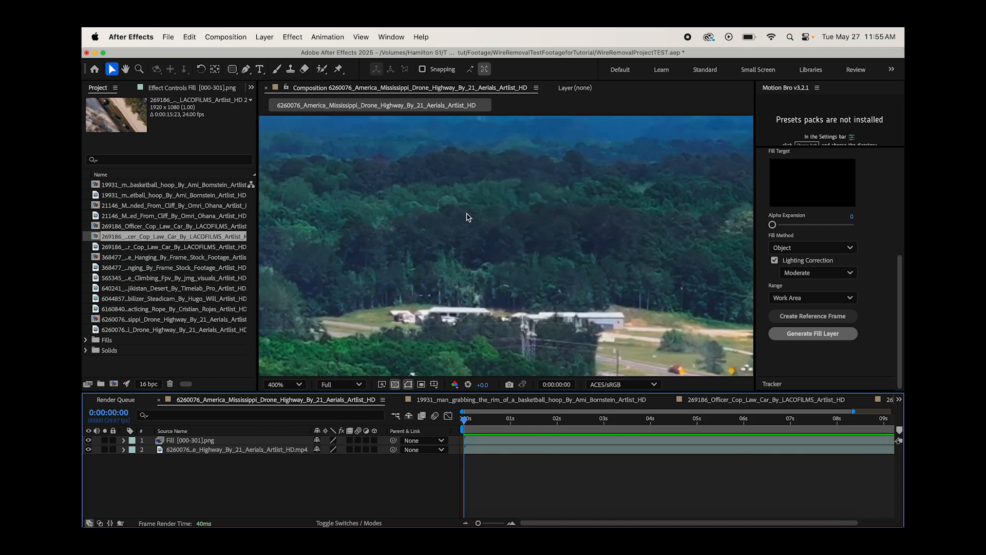
mouse_move(445, 222)
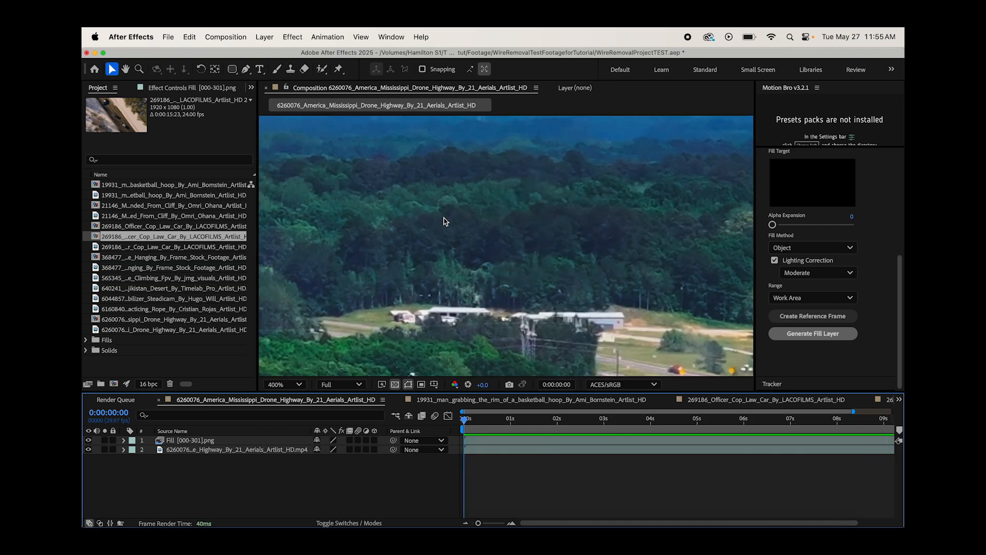
mouse_move(421, 440)
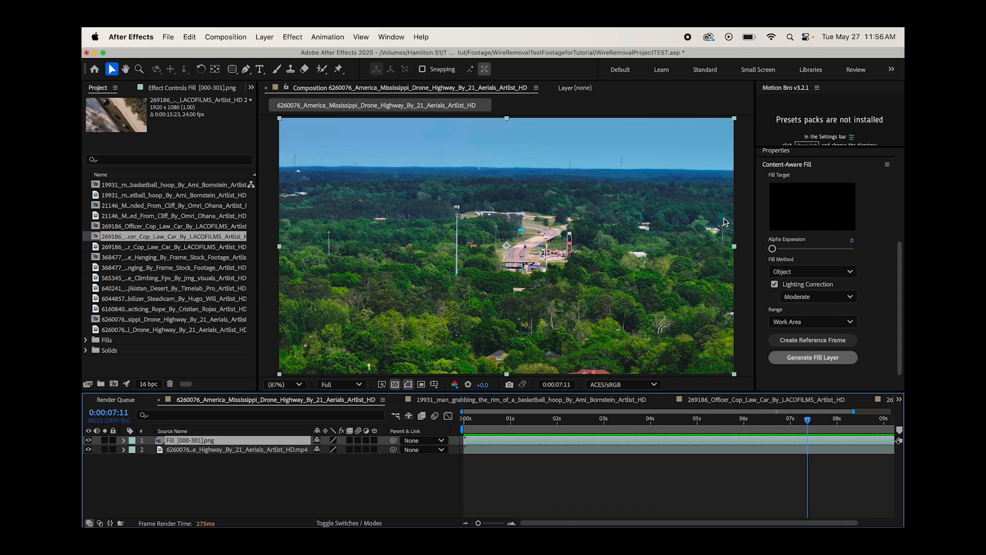
mouse_move(651, 217)
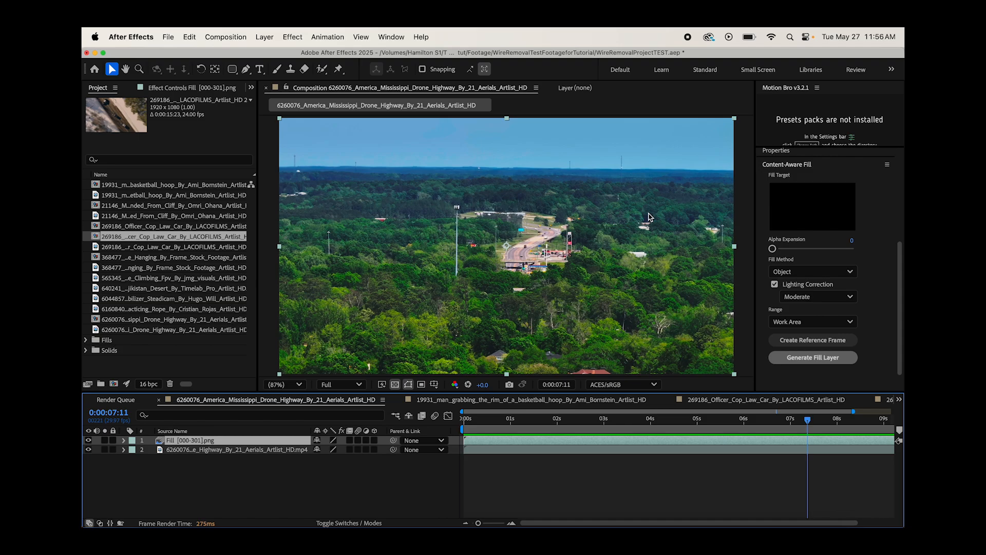
mouse_move(452, 197)
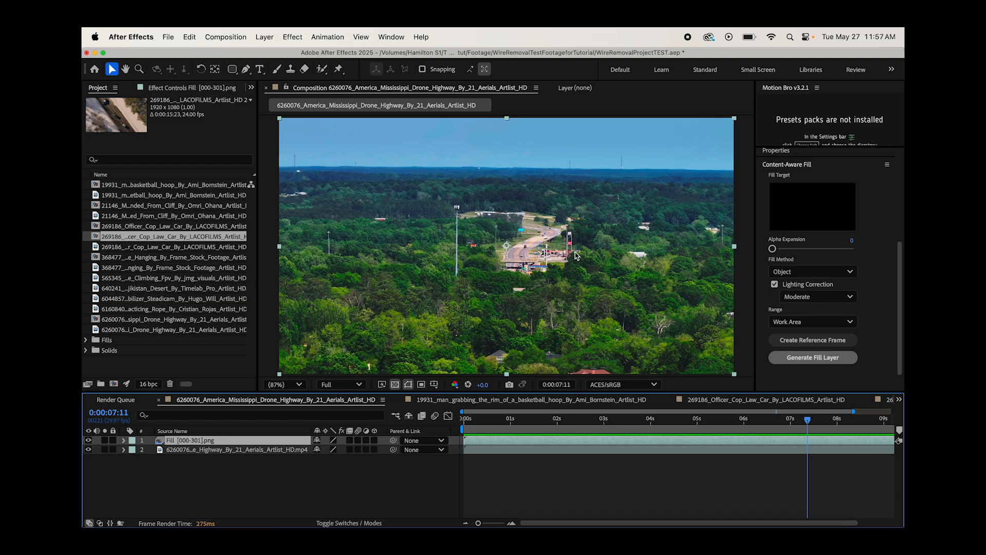
mouse_move(394, 309)
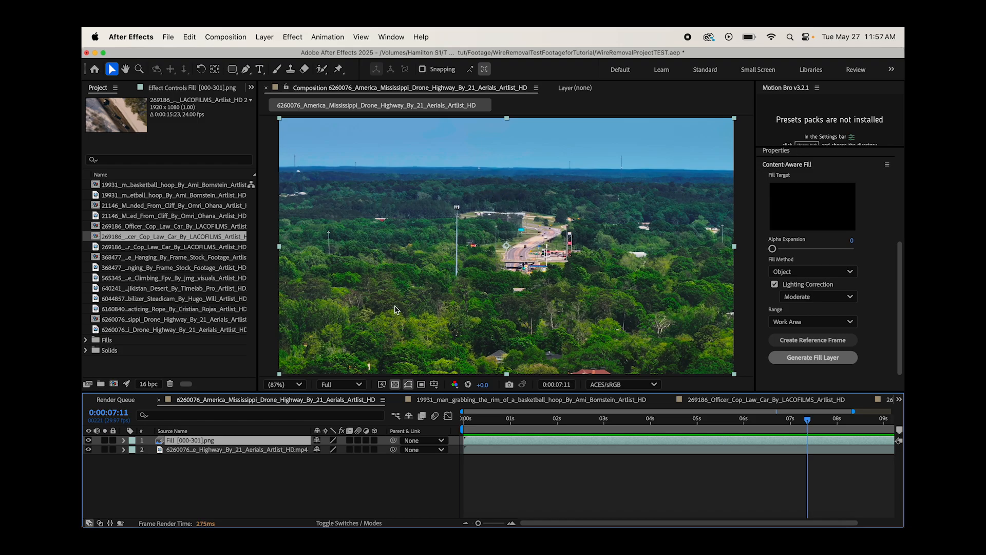
mouse_move(485, 307)
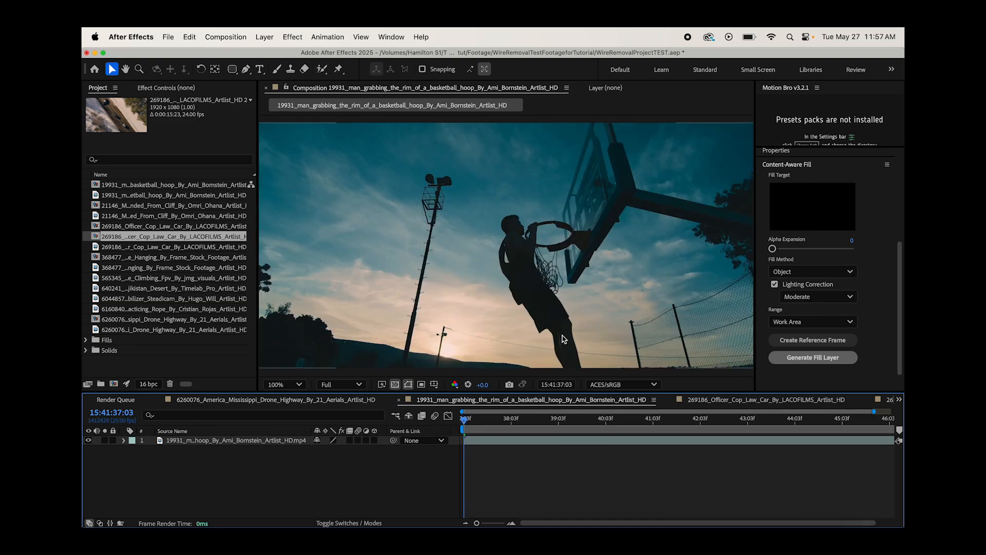
mouse_move(635, 261)
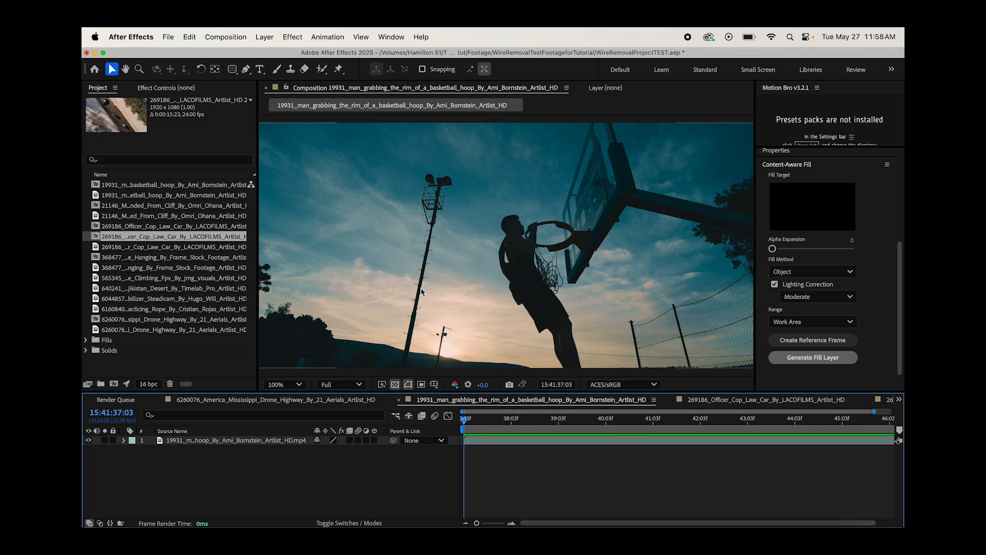
mouse_move(457, 260)
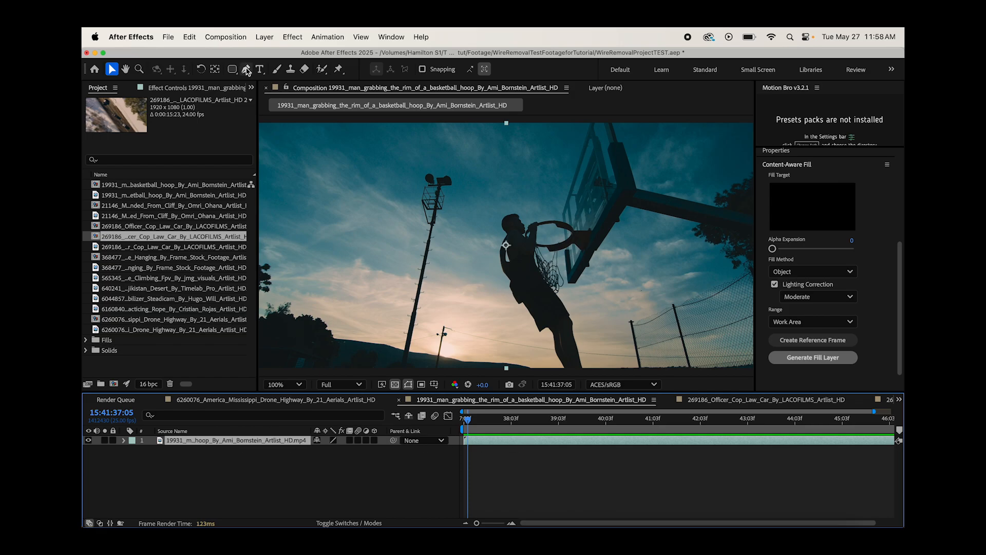
- Outline the light pole with a Pen mask set to mode None
click(246, 69)
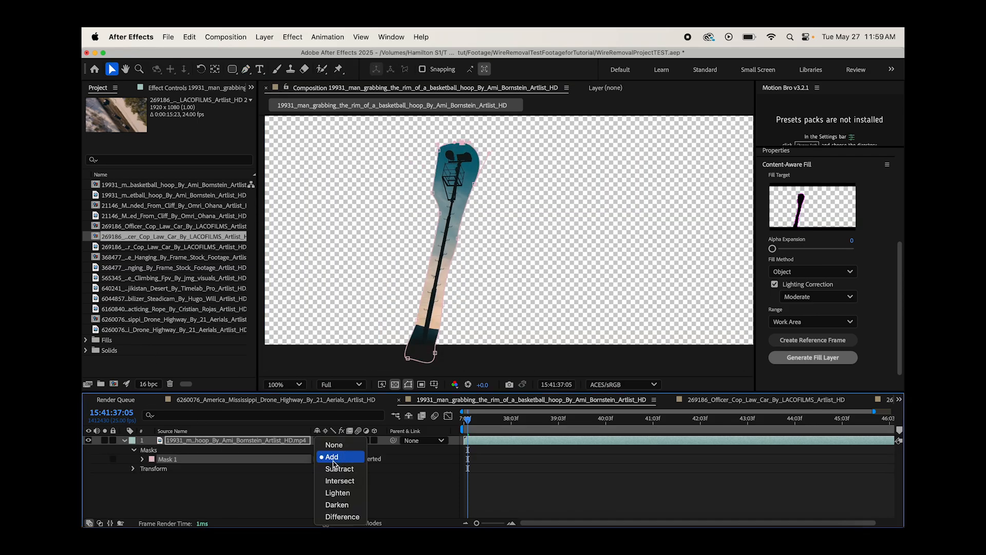
click(334, 445)
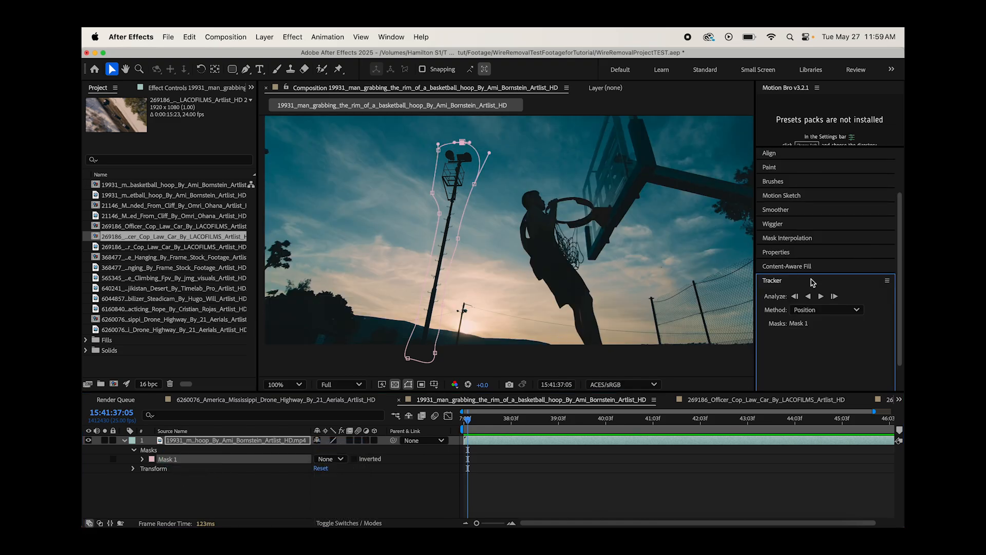
- Track the pole mask forward using the Perspective tracker method
click(826, 310)
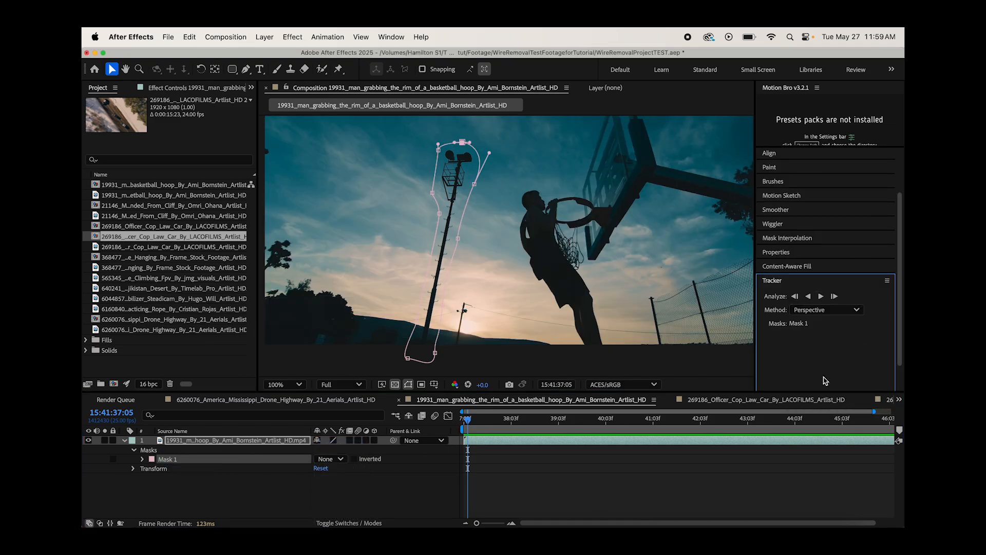
click(821, 296)
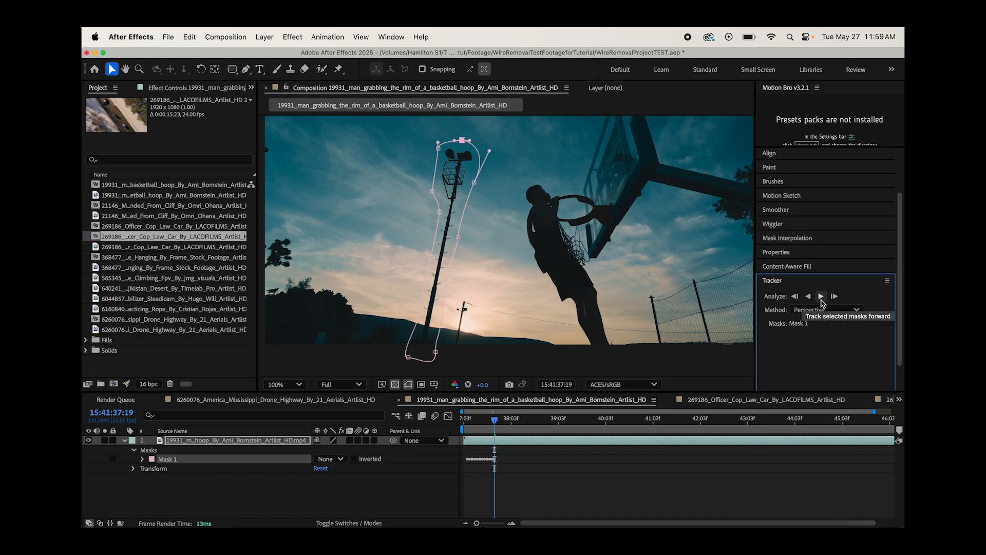
click(834, 296)
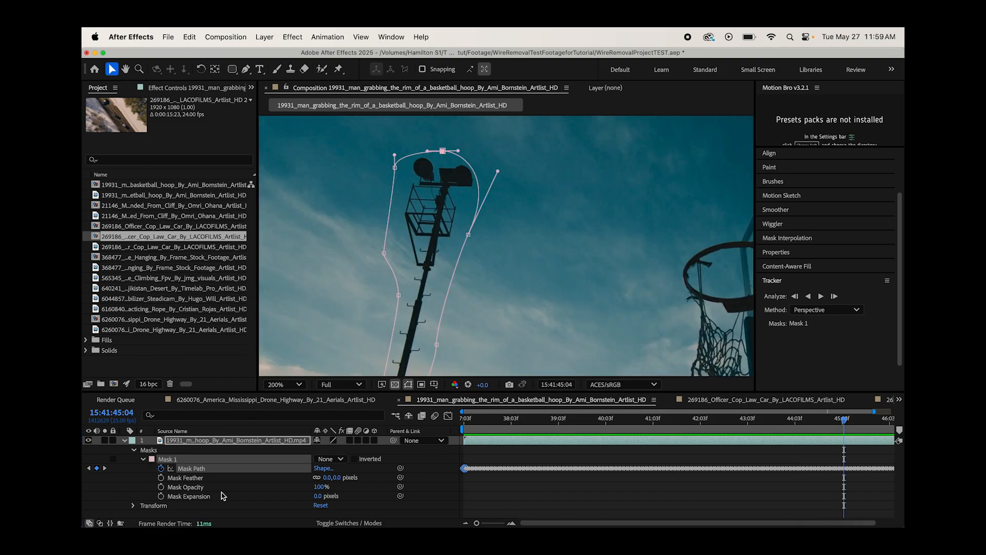
- Set the pole mask mode to Subtract so it cuts out the light pole
click(329, 458)
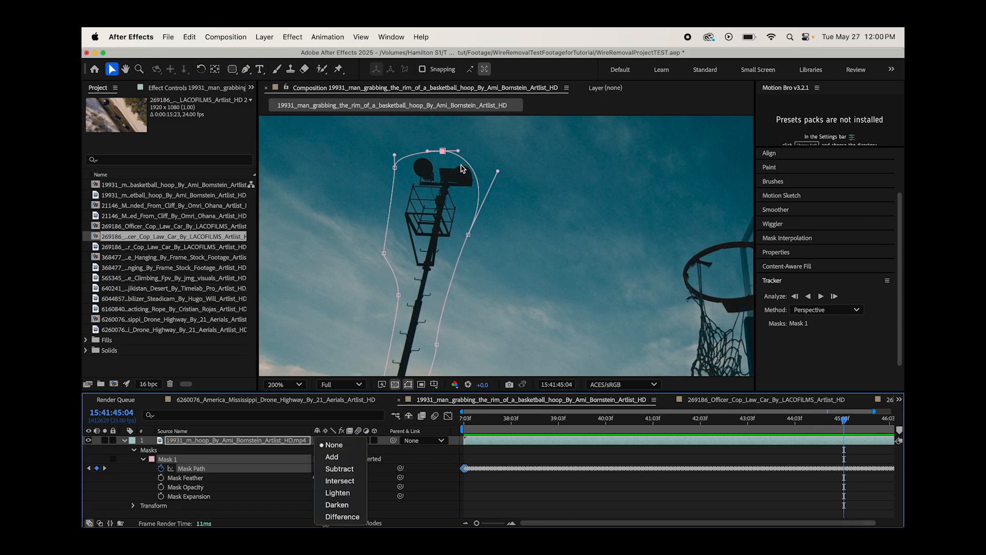
click(339, 468)
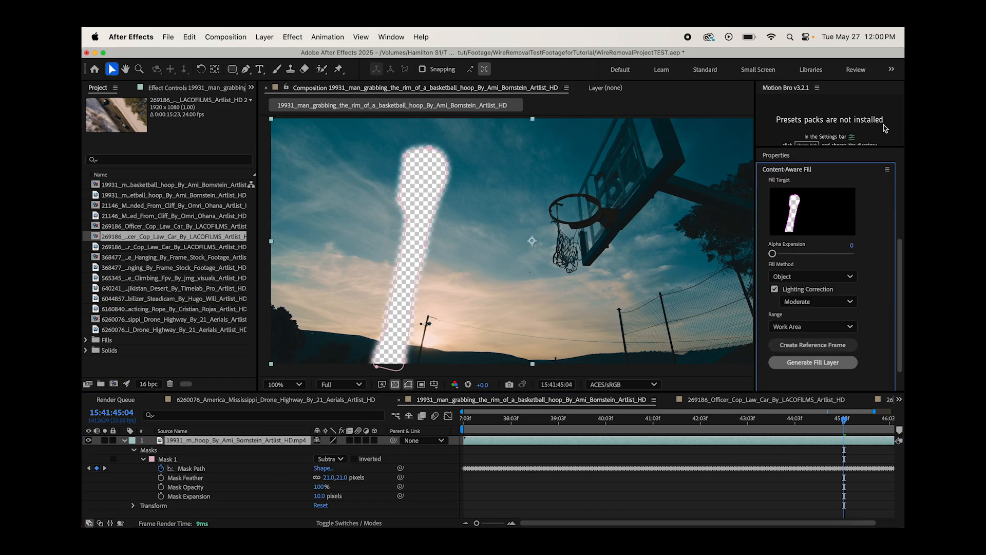
- Generate the Content-Aware Fill layer replacing the masked pole
click(812, 363)
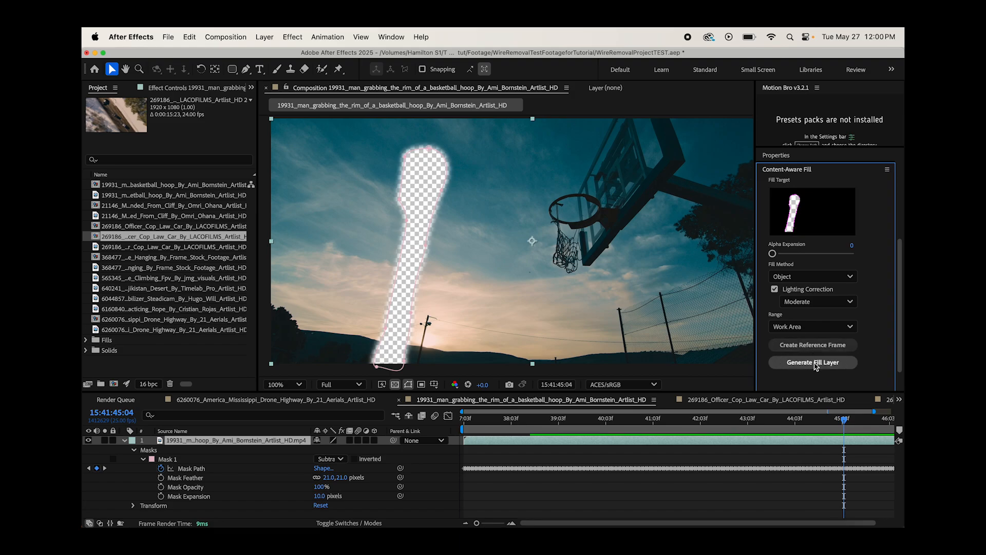
click(811, 362)
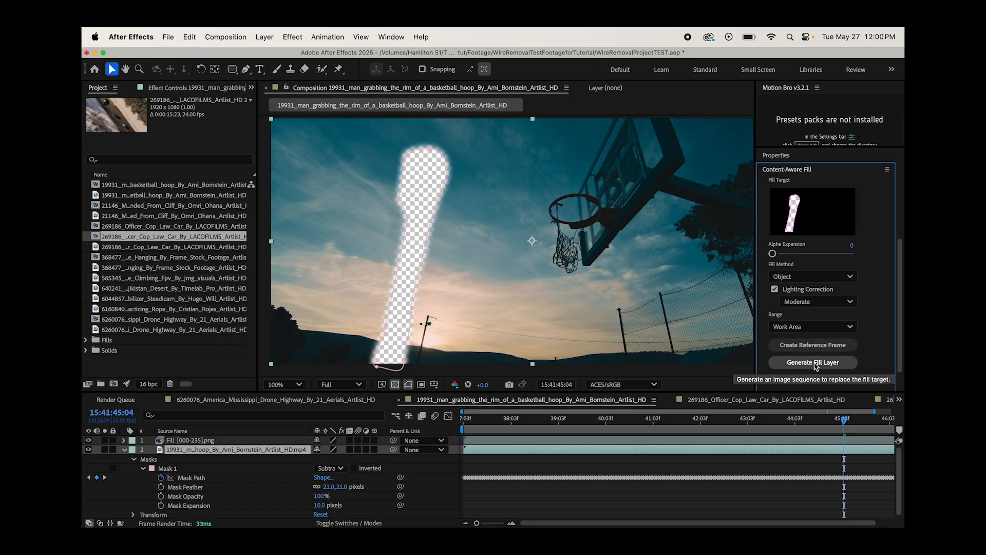
click(812, 362)
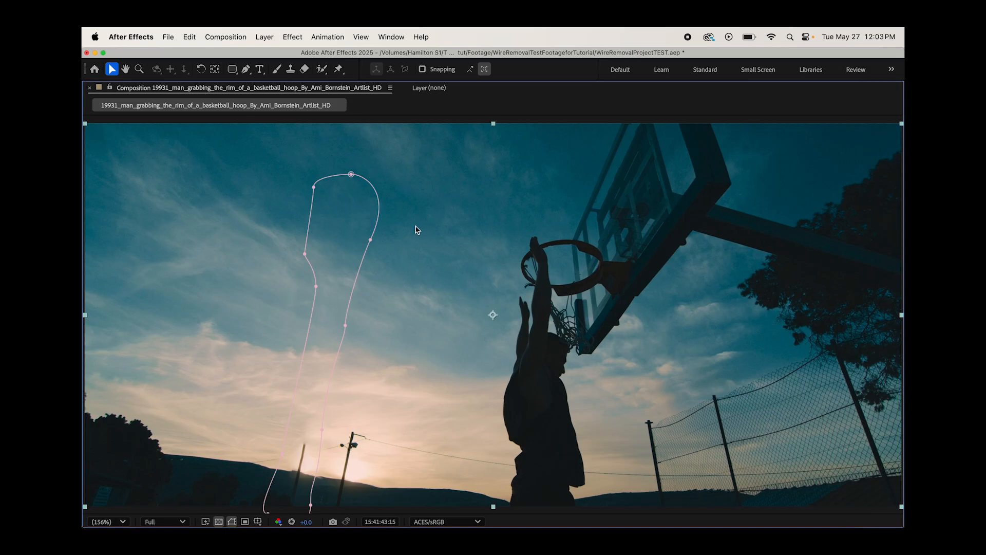
mouse_move(403, 334)
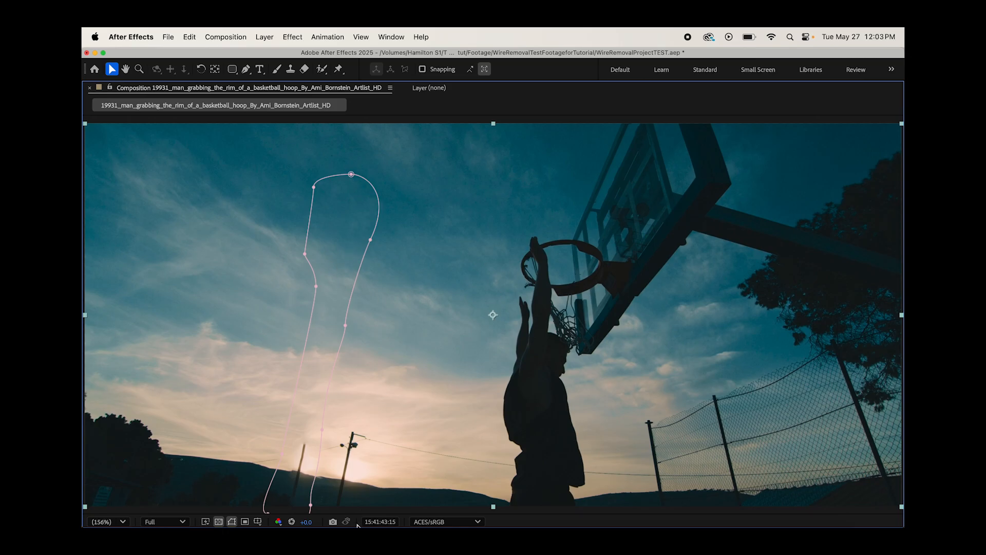
mouse_move(213, 471)
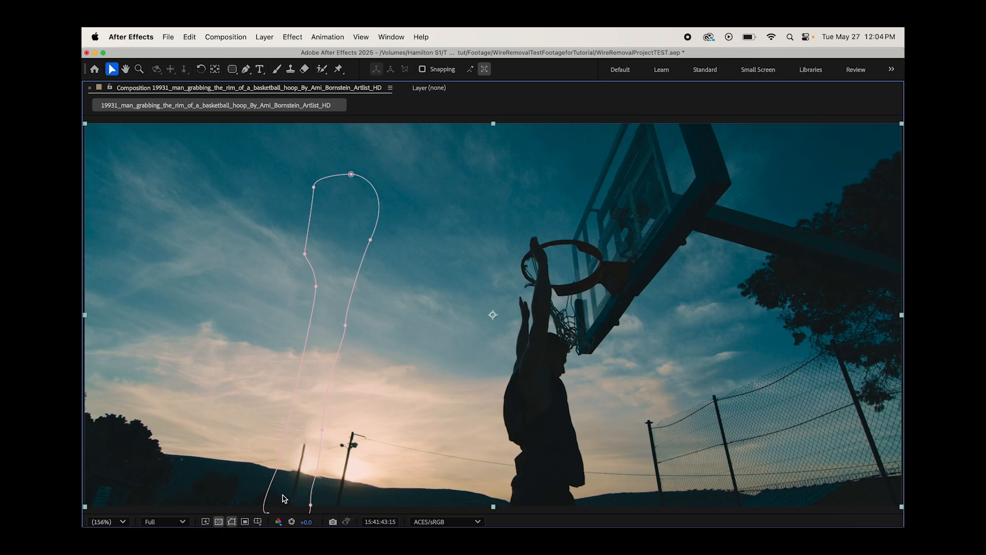
mouse_move(305, 458)
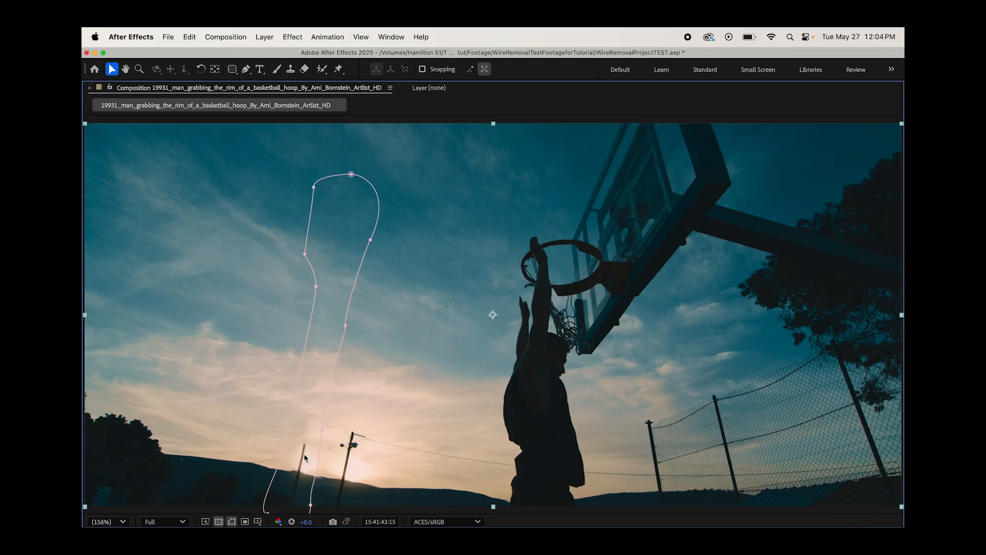
mouse_move(300, 480)
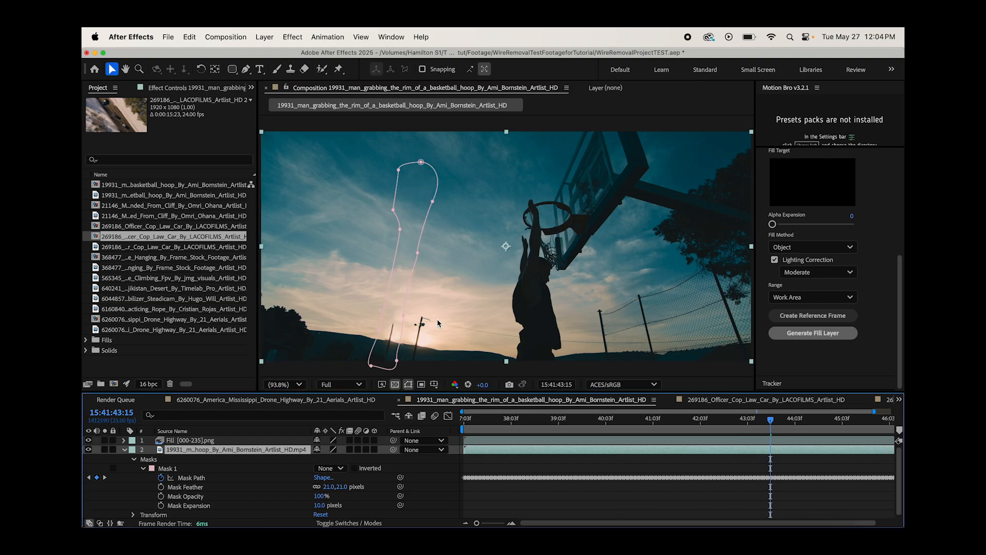
mouse_move(394, 333)
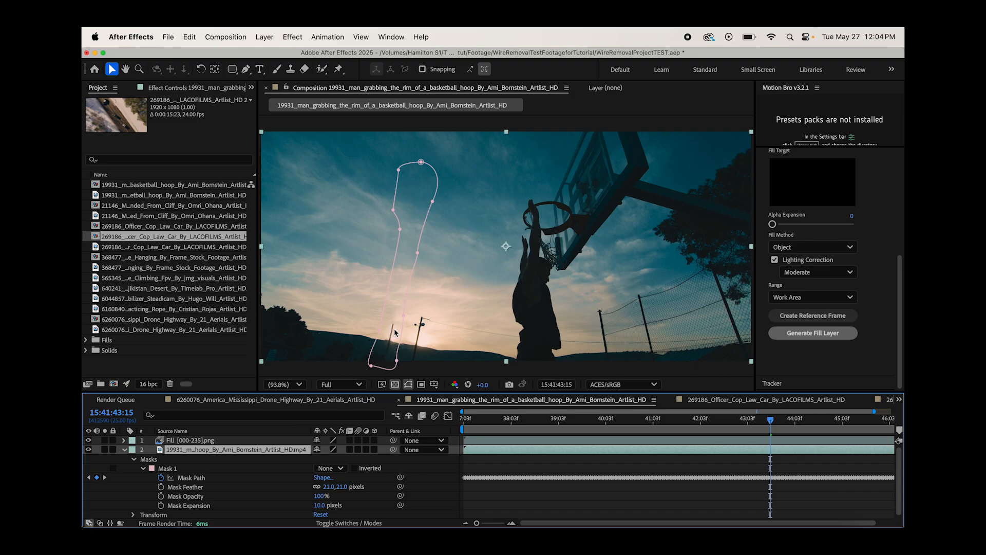
mouse_move(382, 353)
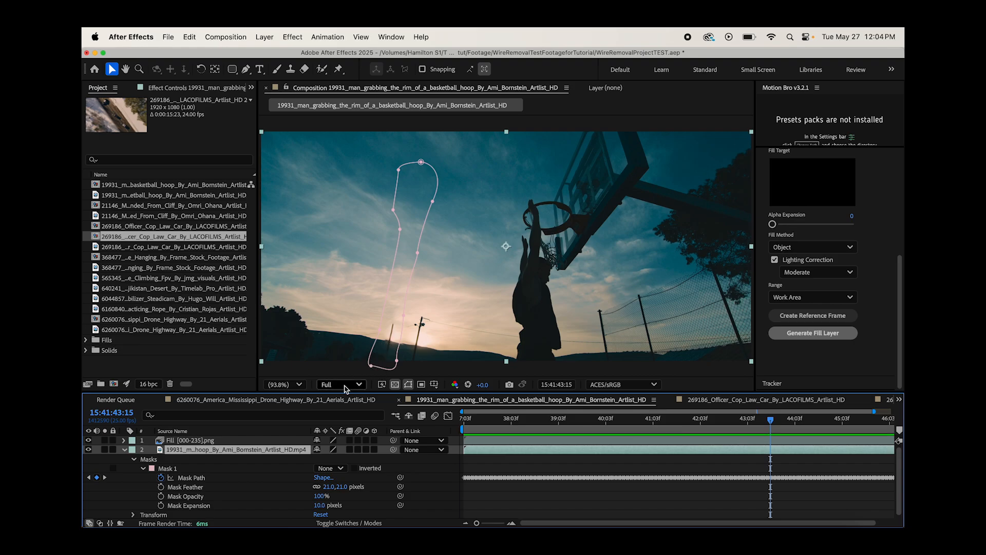
- Scrub the basketball clip back to earlier frames to check the pole fill
click(720, 418)
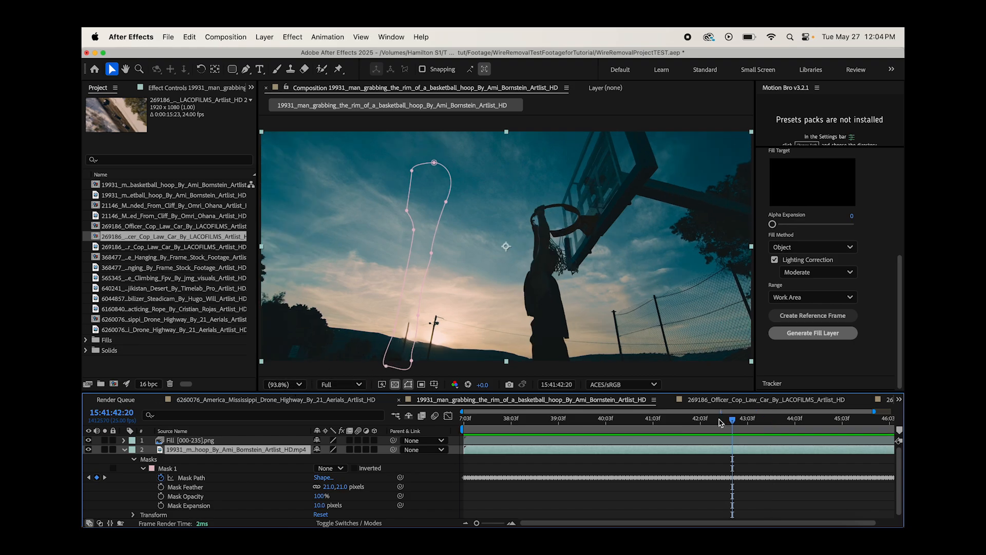
click(473, 418)
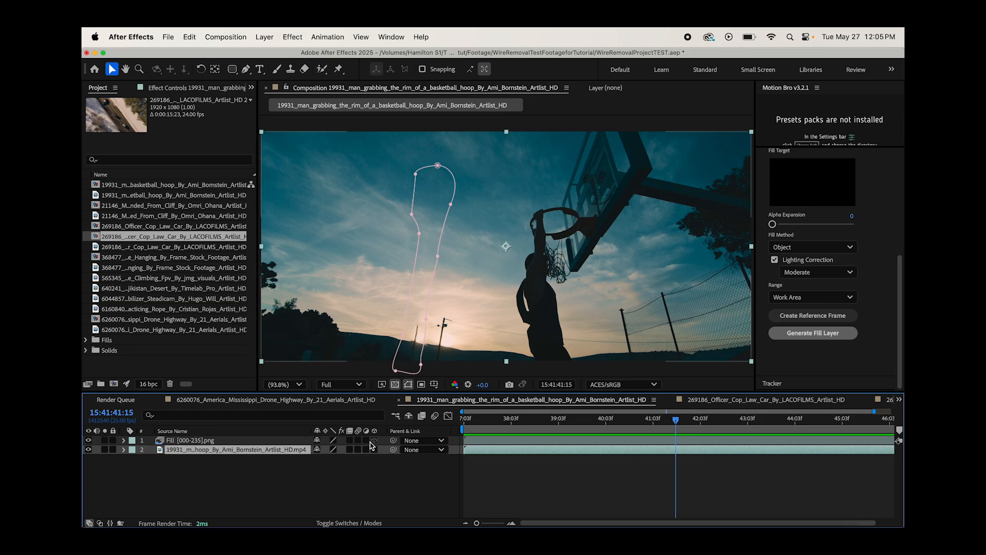
- In the desert car composition, draw a rectangular mask around the car with mode None
click(761, 399)
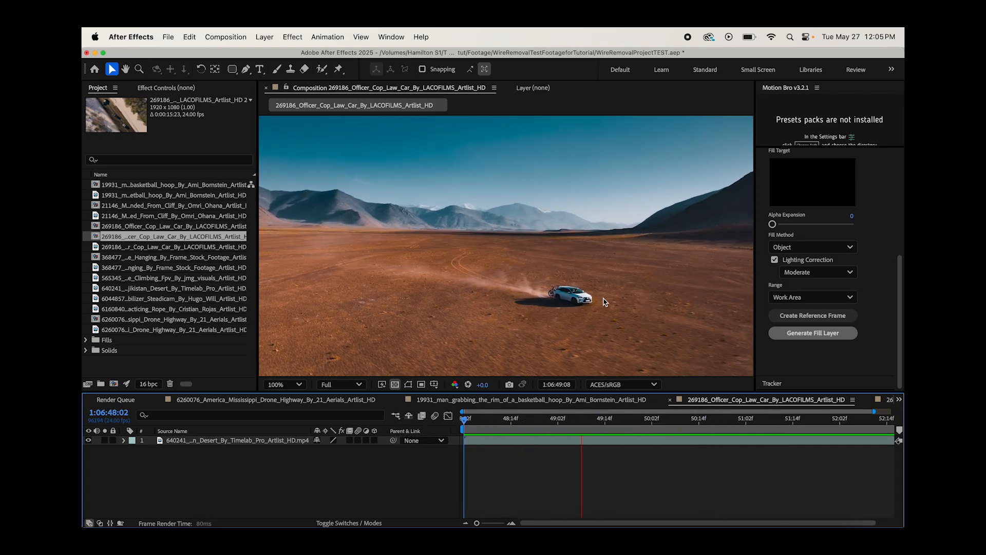
click(771, 418)
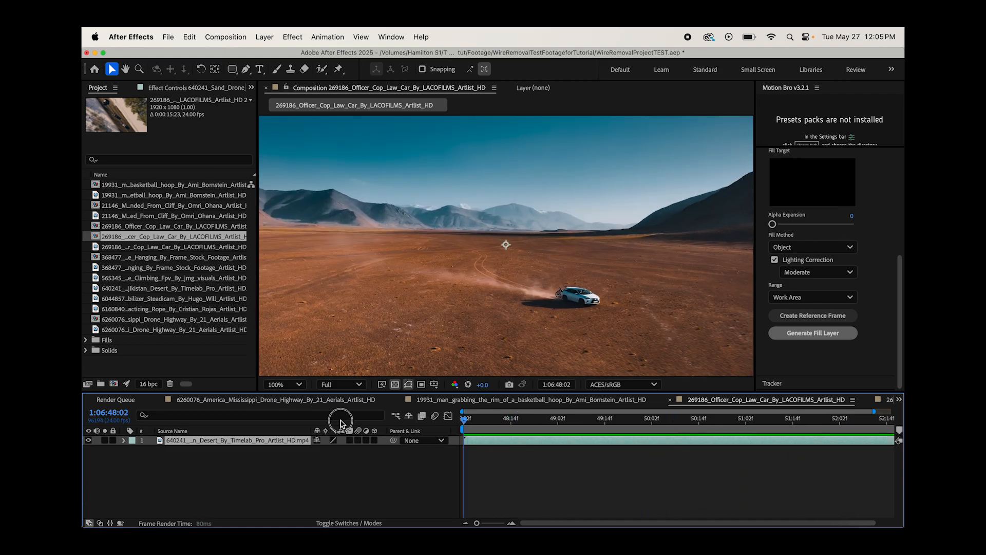
click(231, 68)
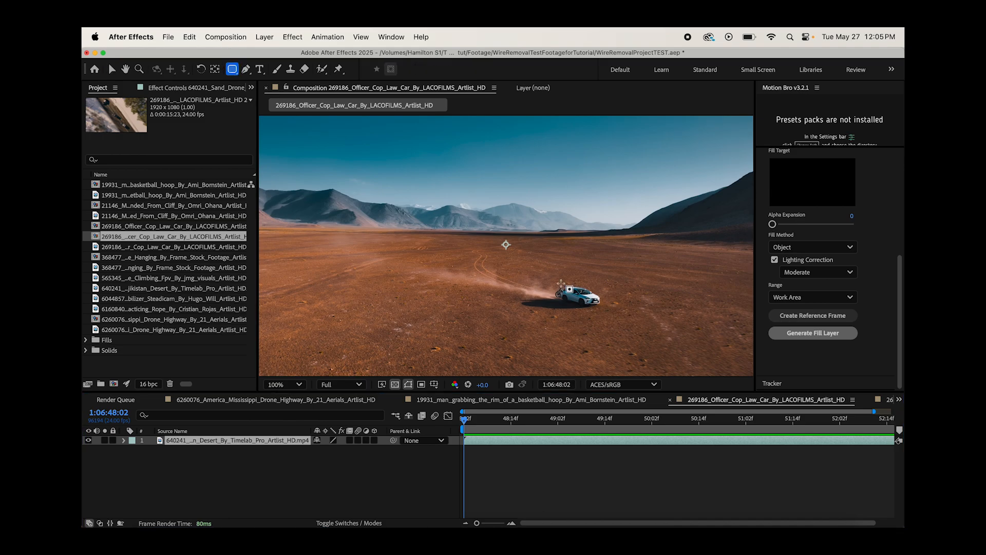
click(343, 441)
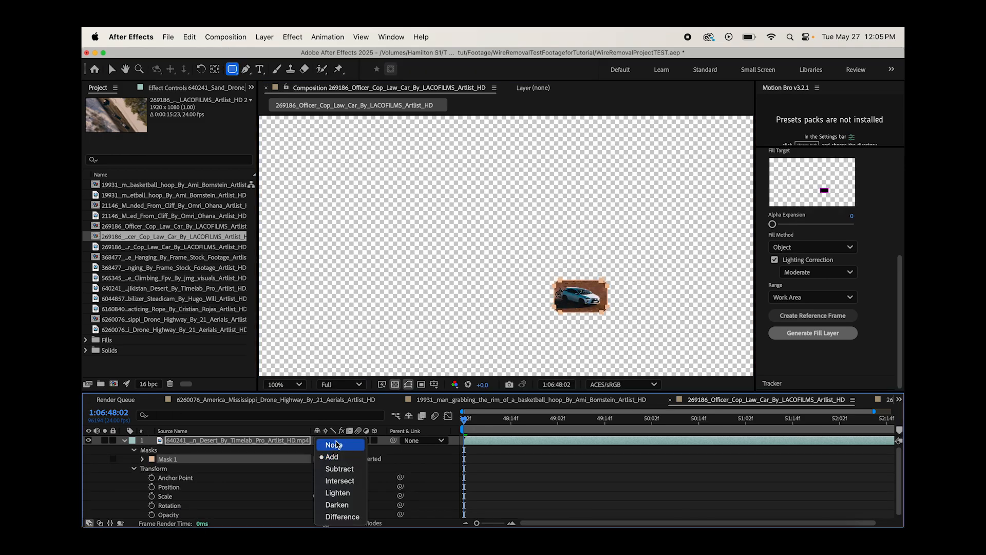
click(333, 445)
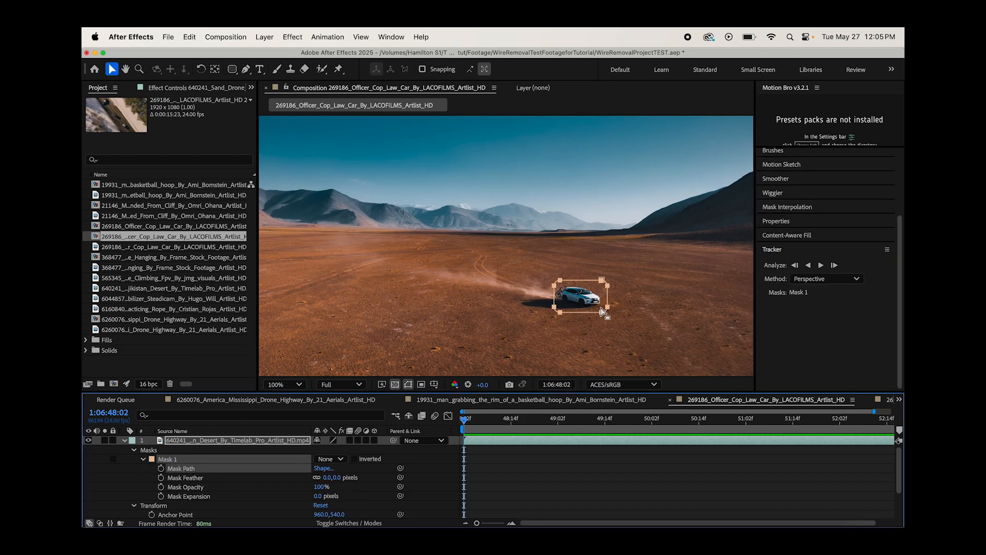
- Perspective-track the car mask forward through the clip
click(820, 265)
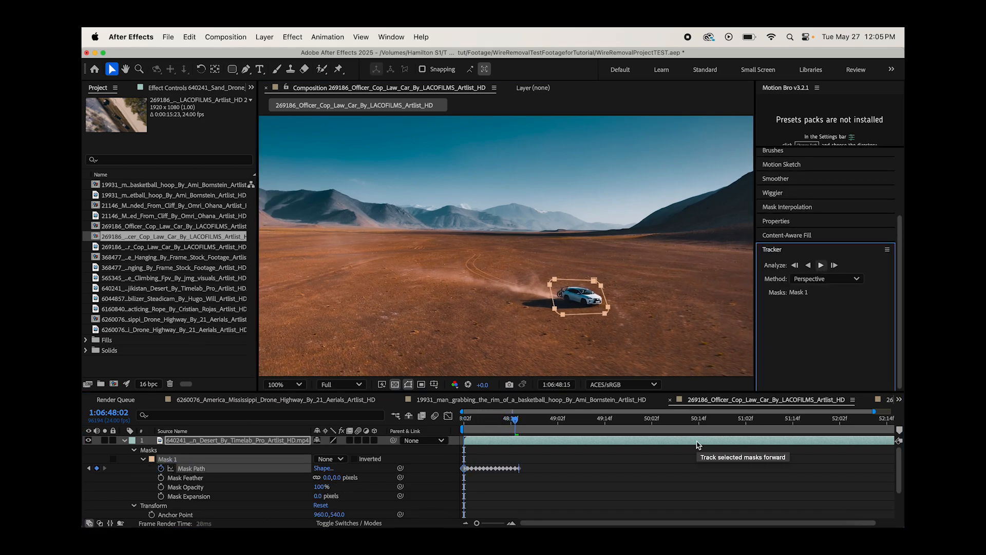
click(834, 265)
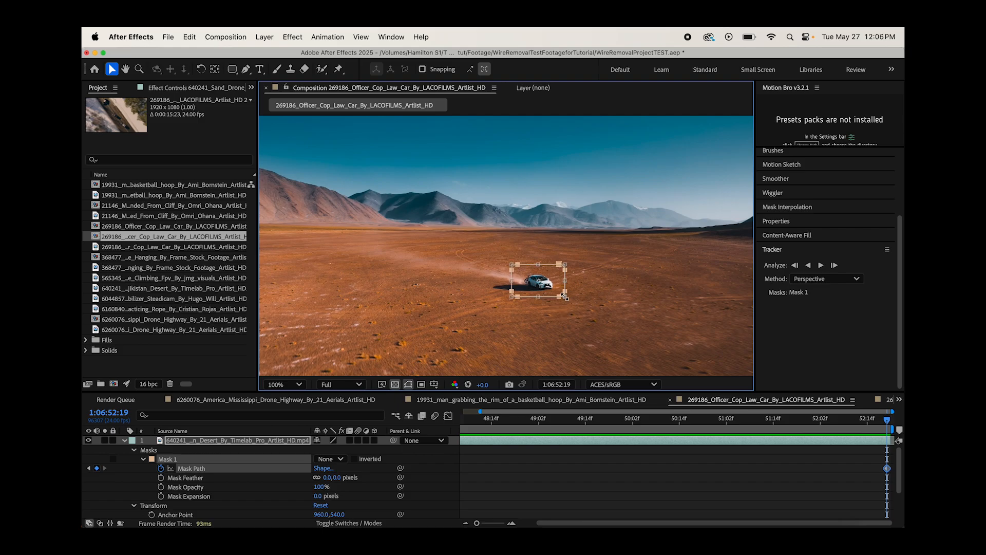
- Zoom in on the car at the last tracked frame to check the mask alignment
click(282, 385)
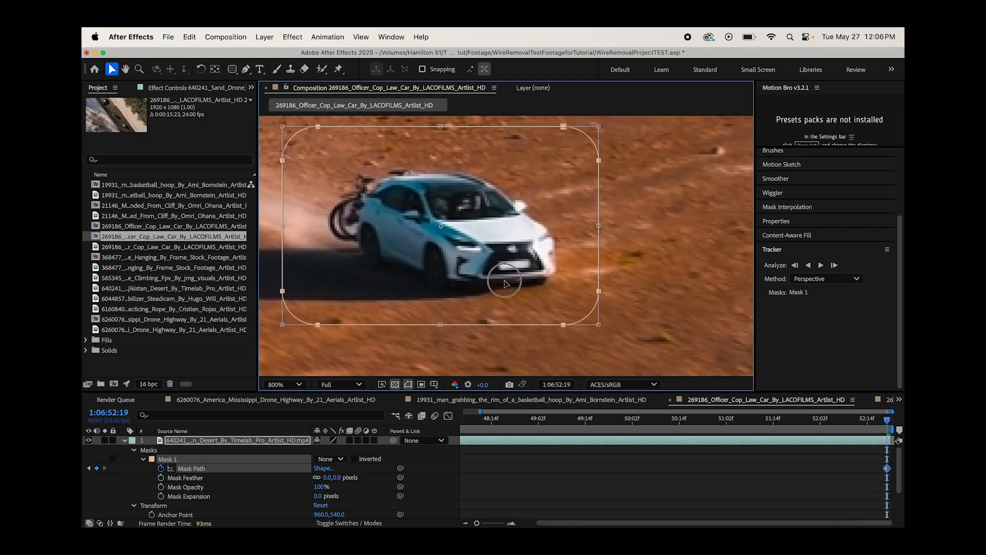
click(282, 384)
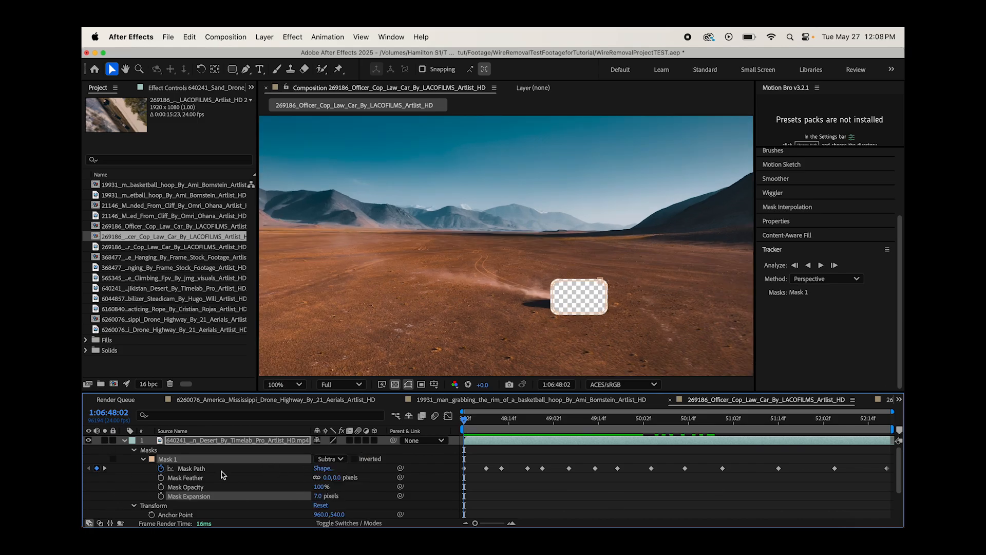
- Toggle Mask 1 off to review the track, then set it back to Subtract
click(330, 458)
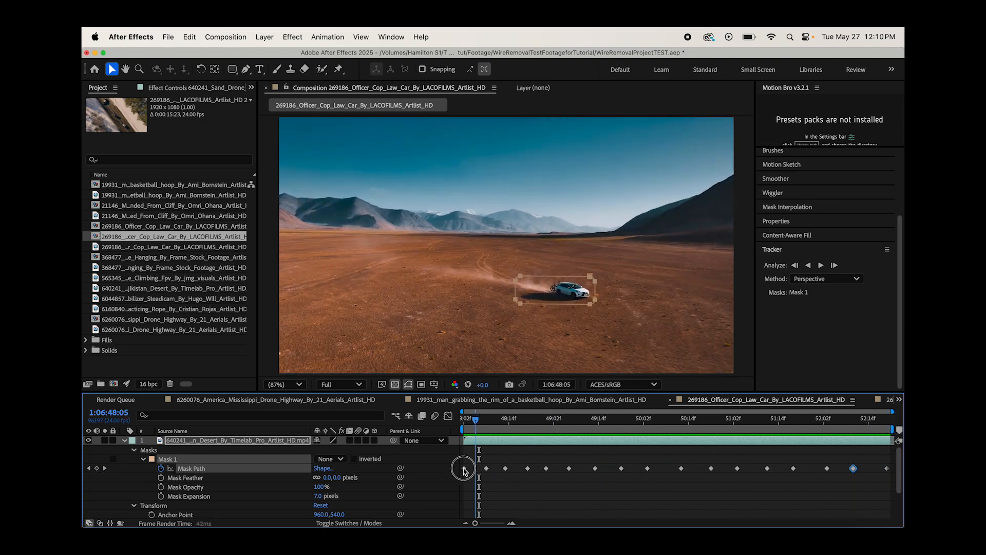
click(330, 458)
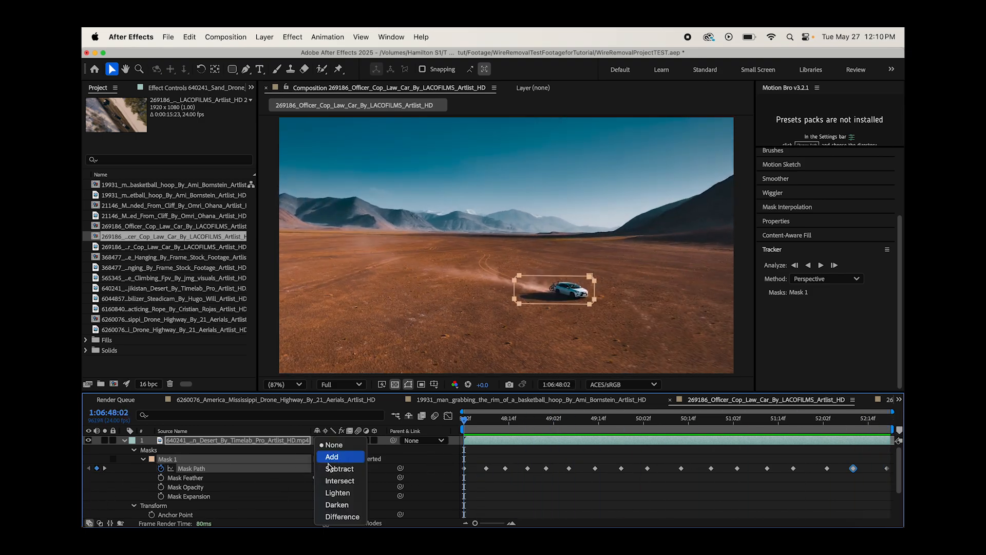
click(340, 469)
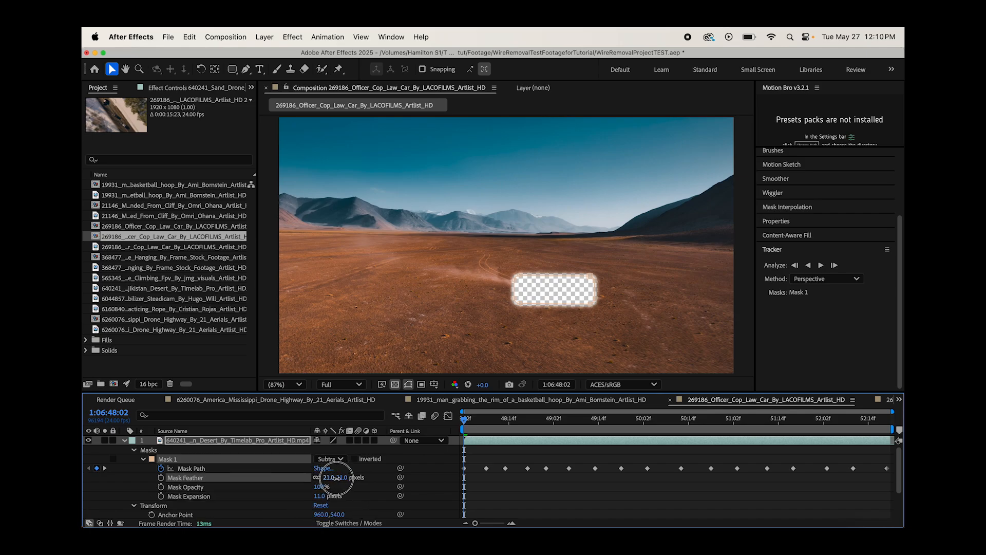
- Generate the Content-Aware Fill layer removing the car and maximize the viewer on it
click(787, 234)
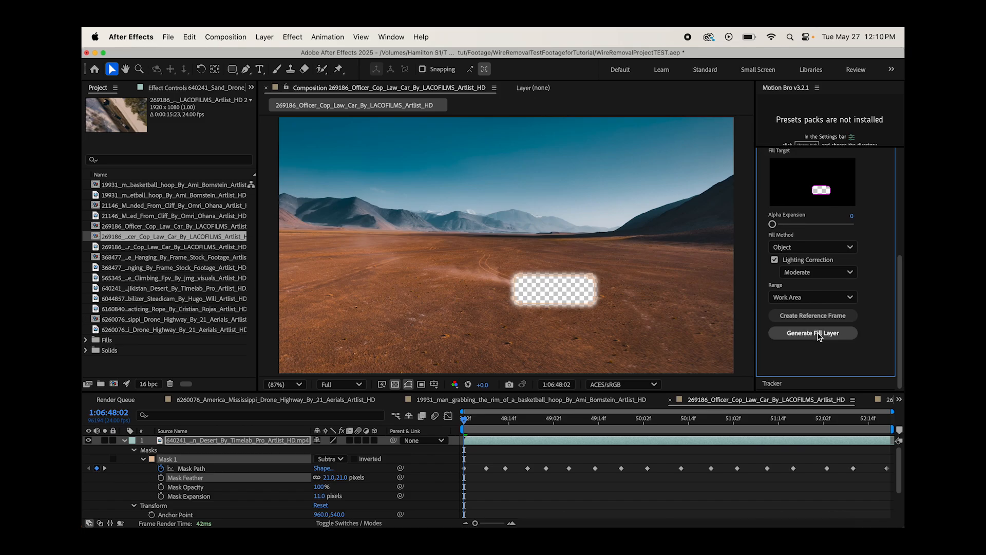
click(811, 333)
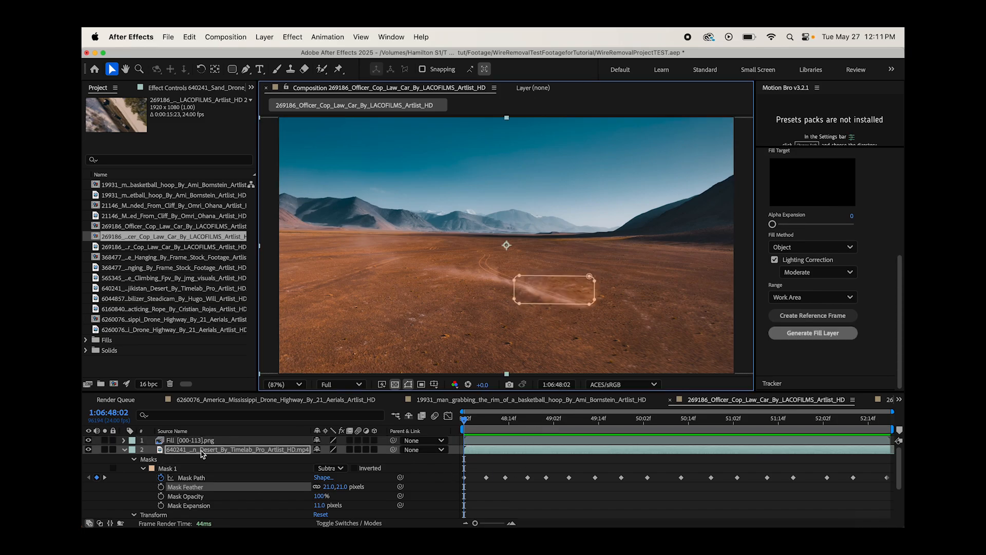
click(192, 441)
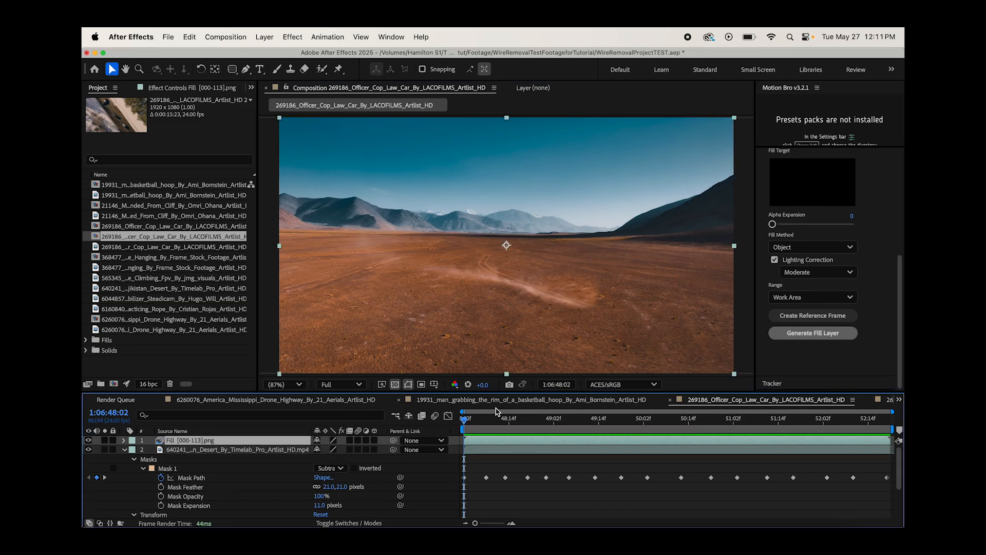
key(`)
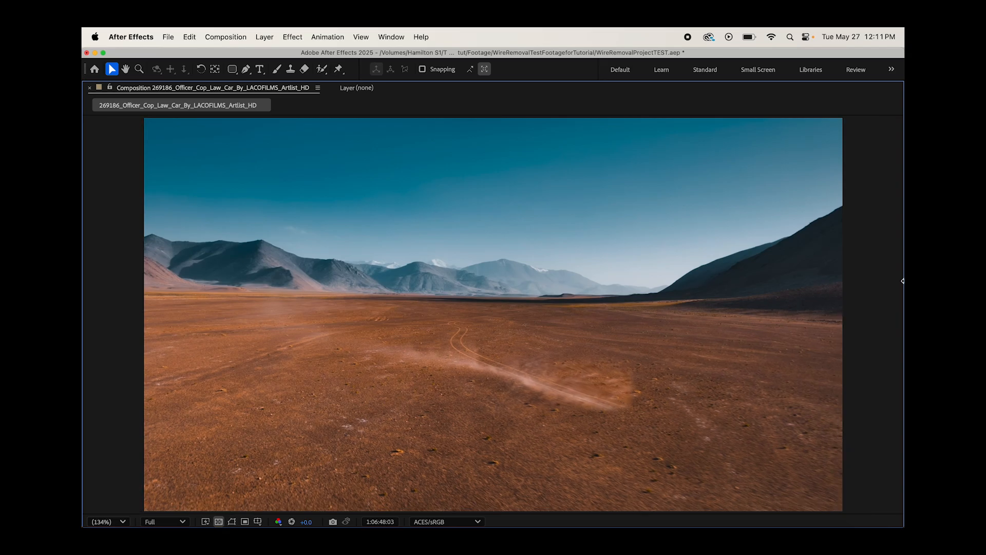